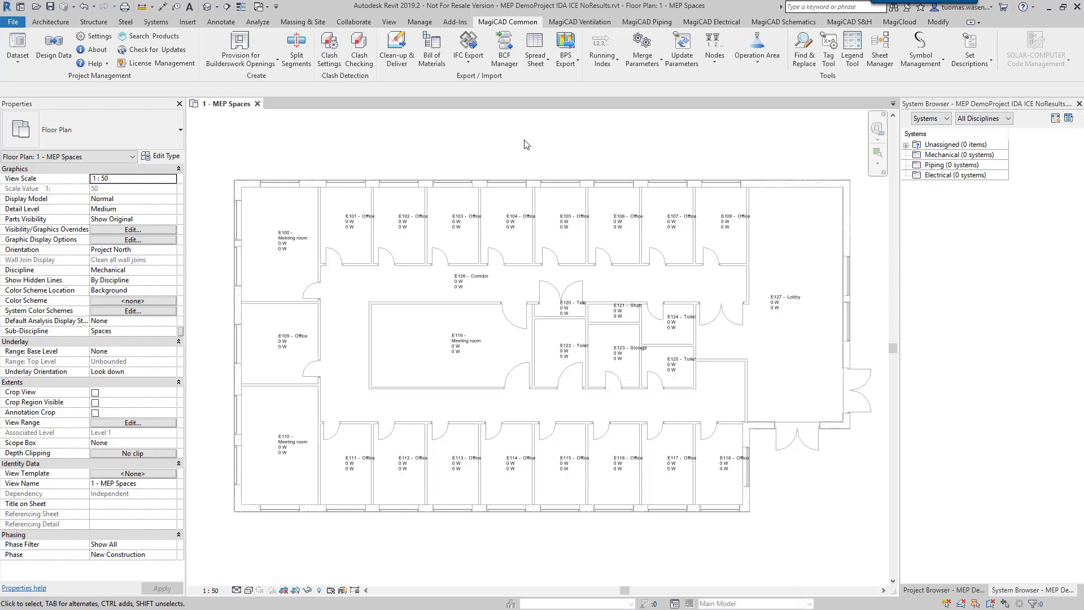
{"action": "mouse_move", "coordinate": [269, 208]}
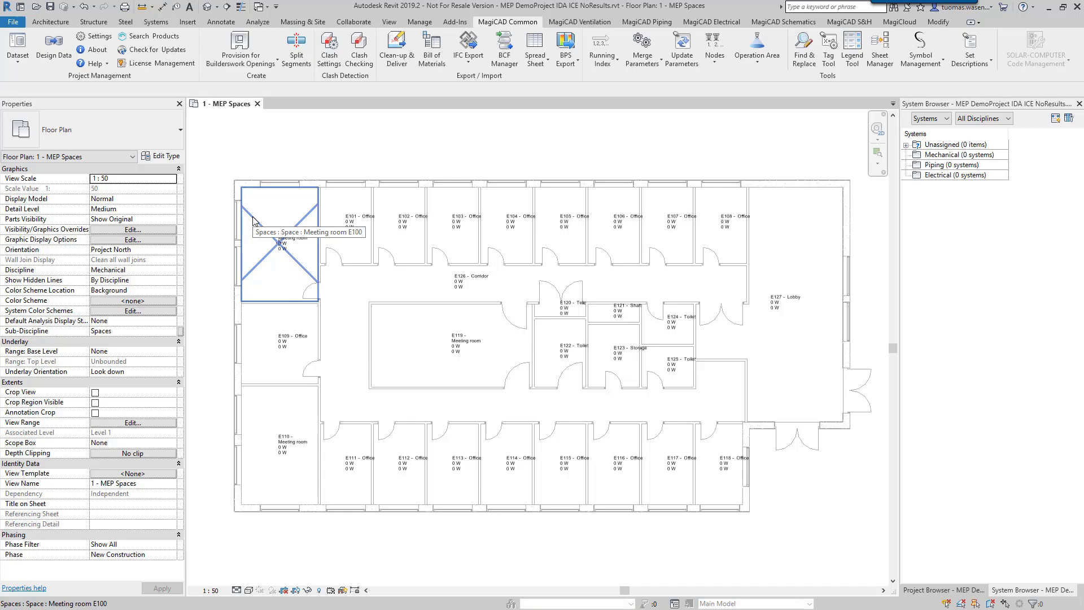
Select the Meeting room E100 space and start the MagiCAD BPS Export
{"action": "left_click", "coordinate": [278, 245]}
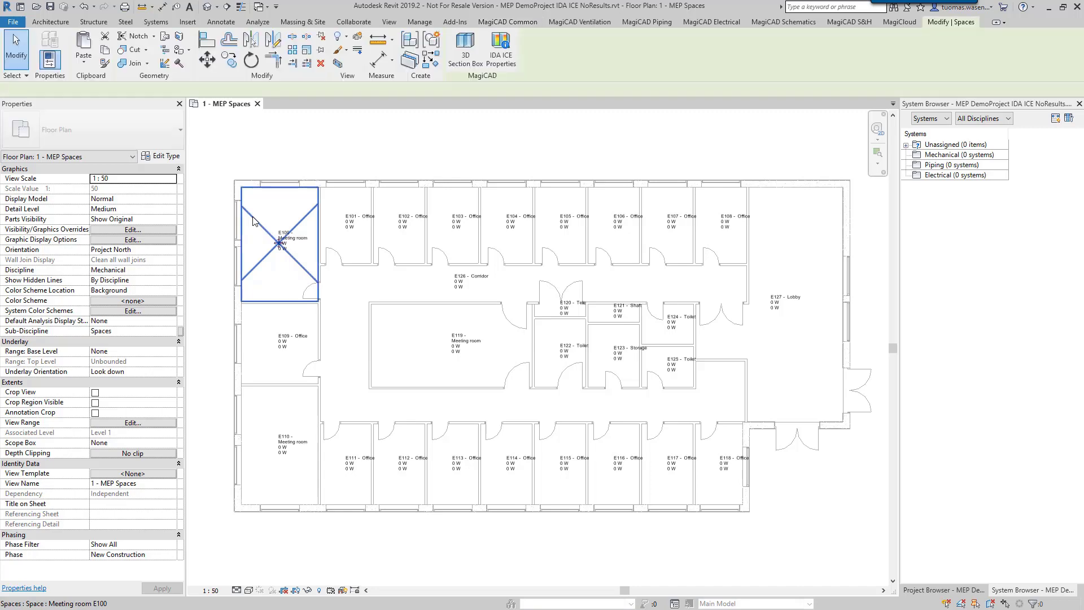
{"action": "left_click", "coordinate": [279, 244]}
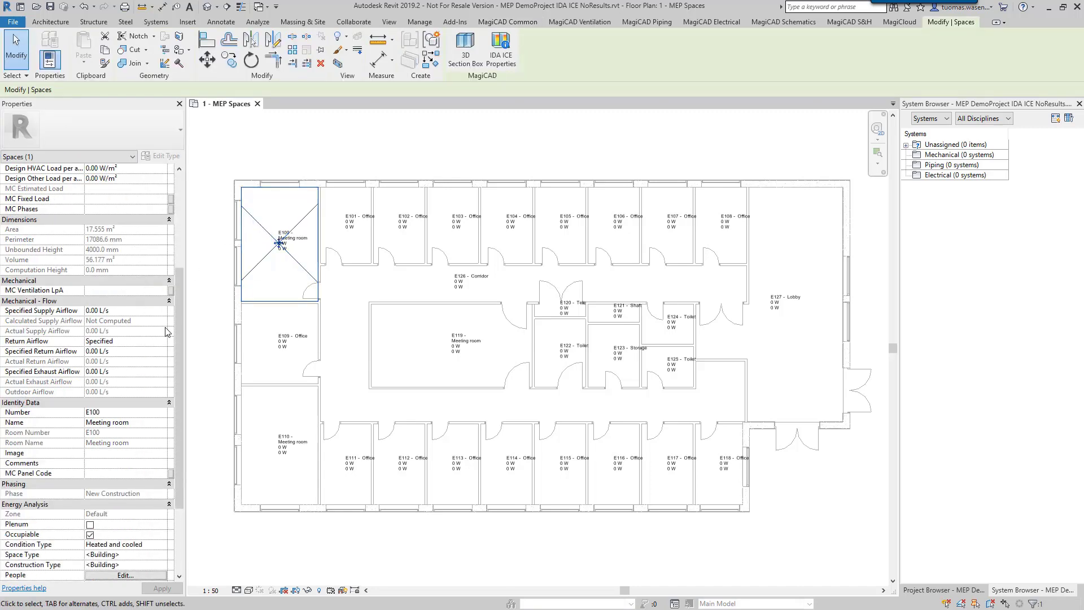
{"action": "scroll", "scroll_direction": "down", "scroll_amount": 3}
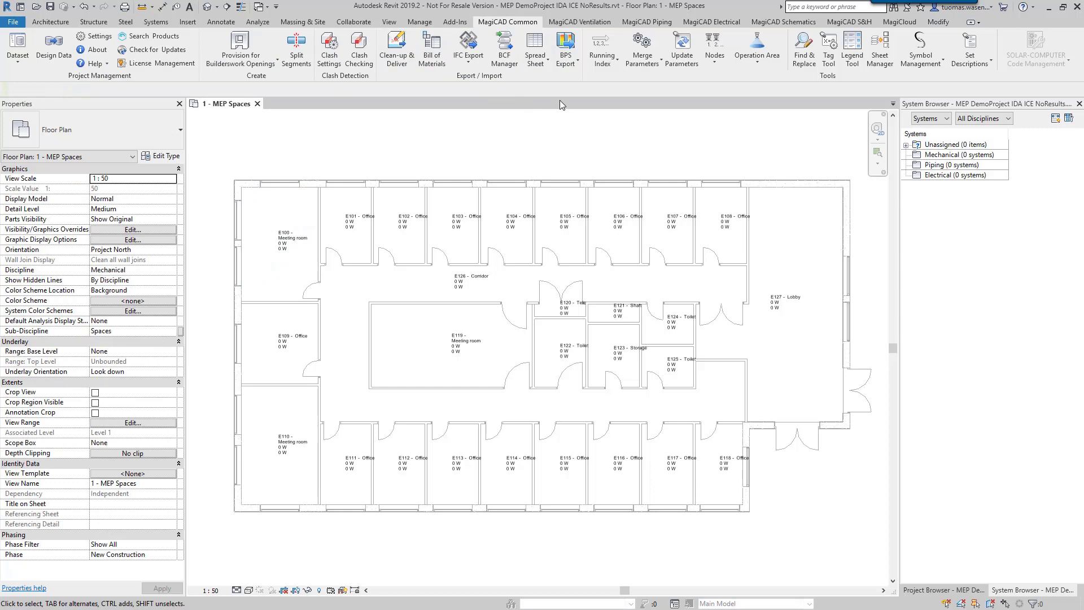
{"action": "mouse_move", "coordinate": [565, 94]}
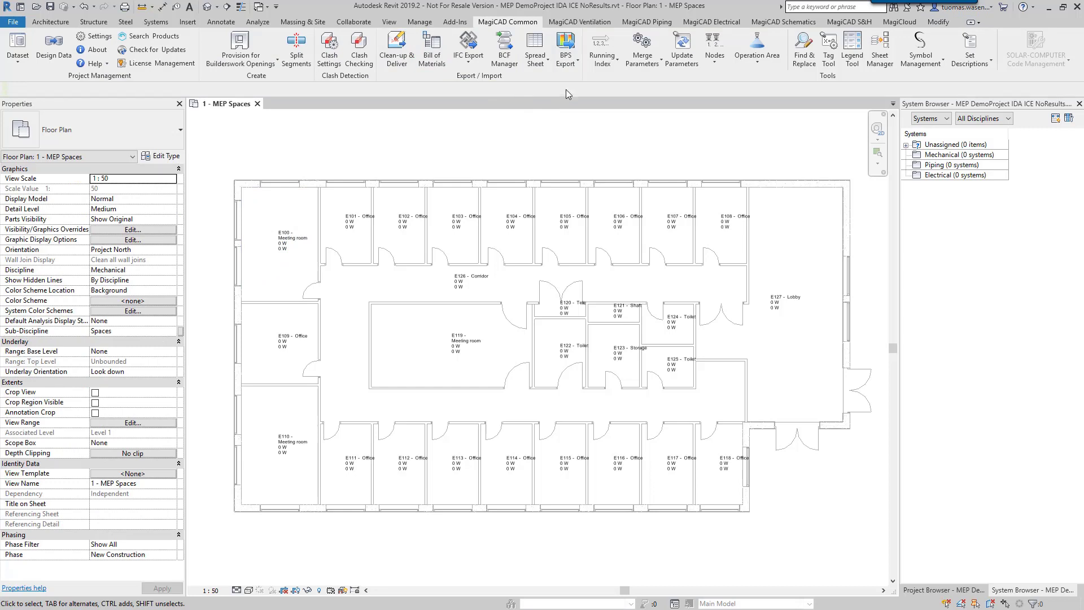
{"action": "left_click", "coordinate": [565, 48]}
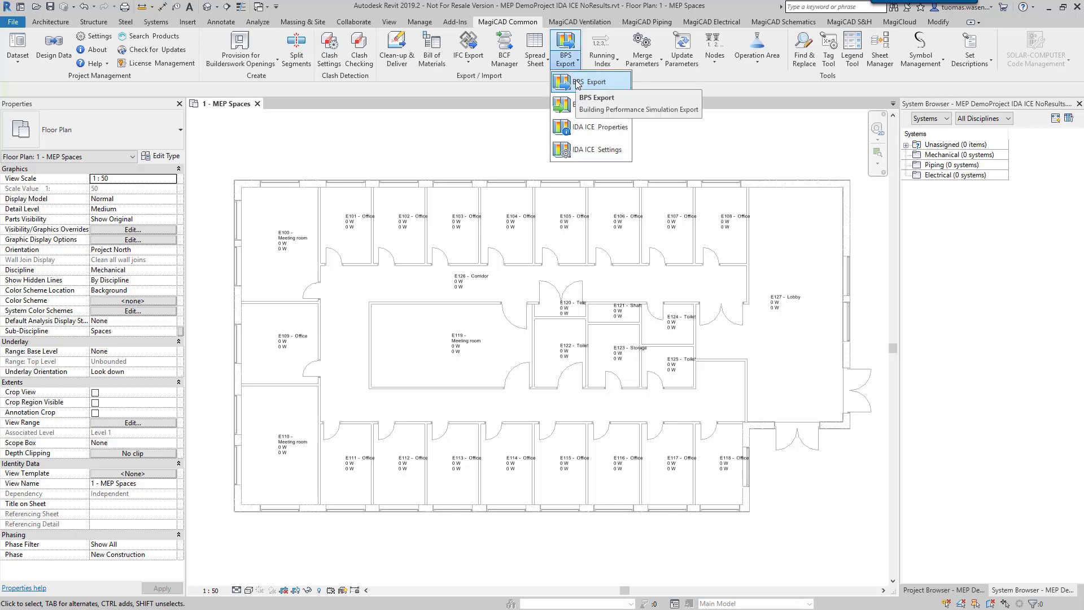
{"action": "left_click", "coordinate": [591, 97]}
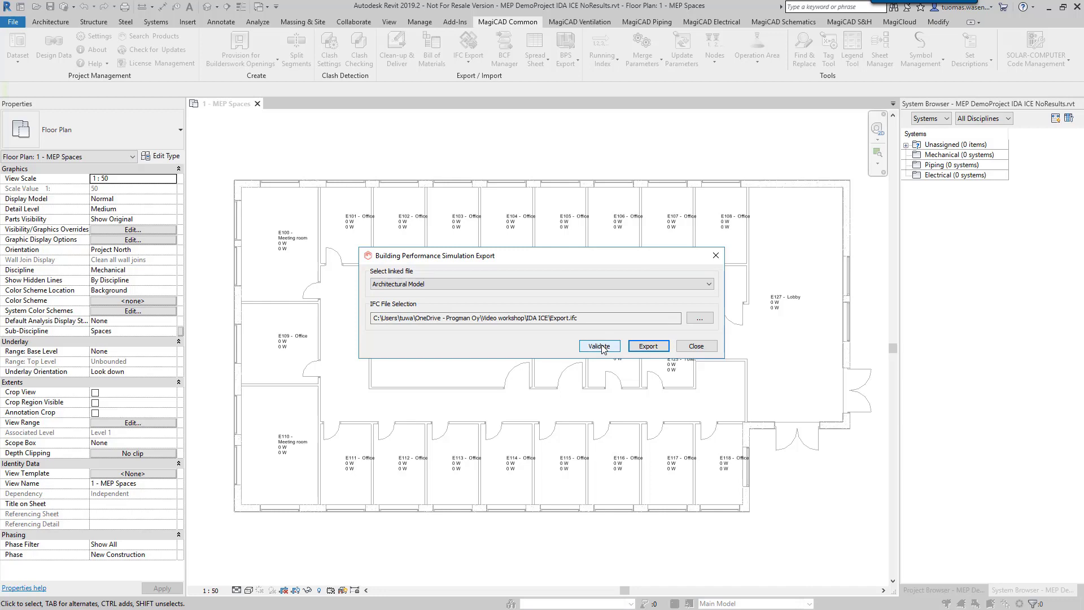
Validate the spaces (62 valid, no errors), review the Errors and Valid Spaces lists, and proceed to export
{"action": "left_click", "coordinate": [598, 346]}
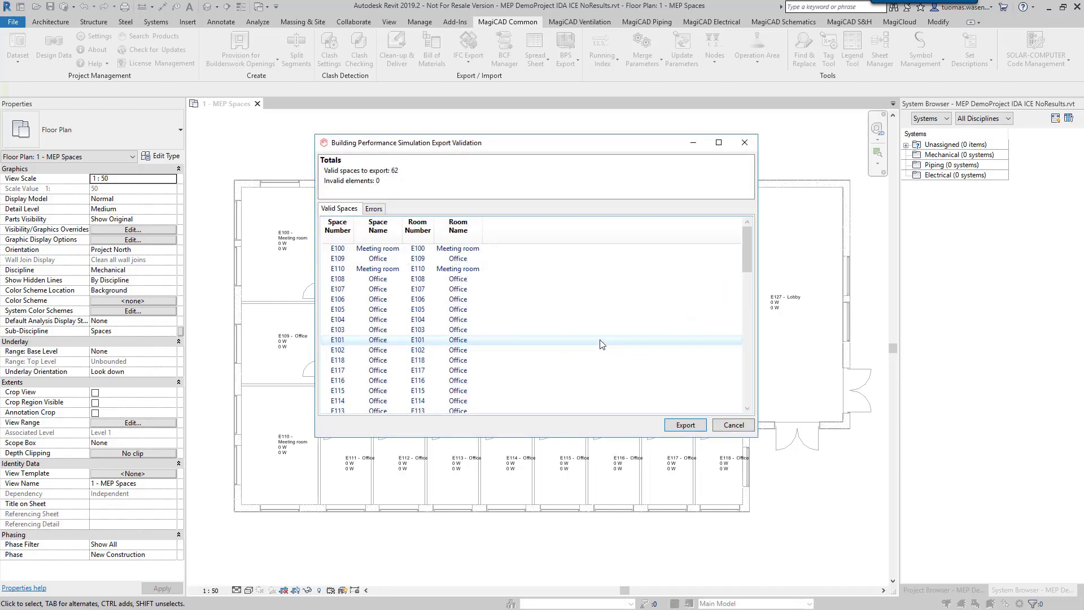
{"action": "left_click", "coordinate": [353, 258]}
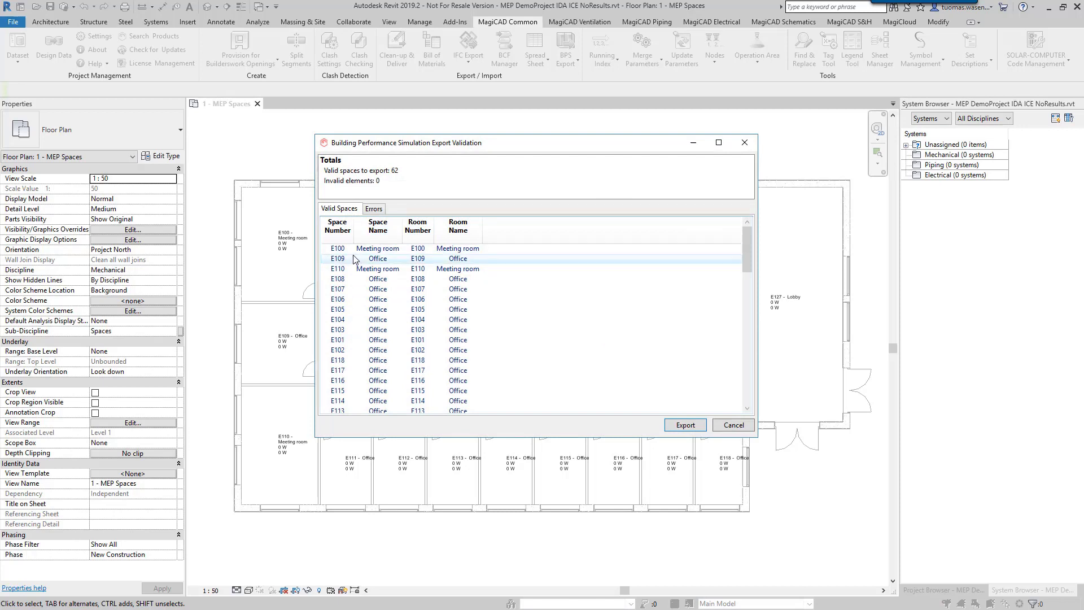
{"action": "left_click", "coordinate": [377, 226]}
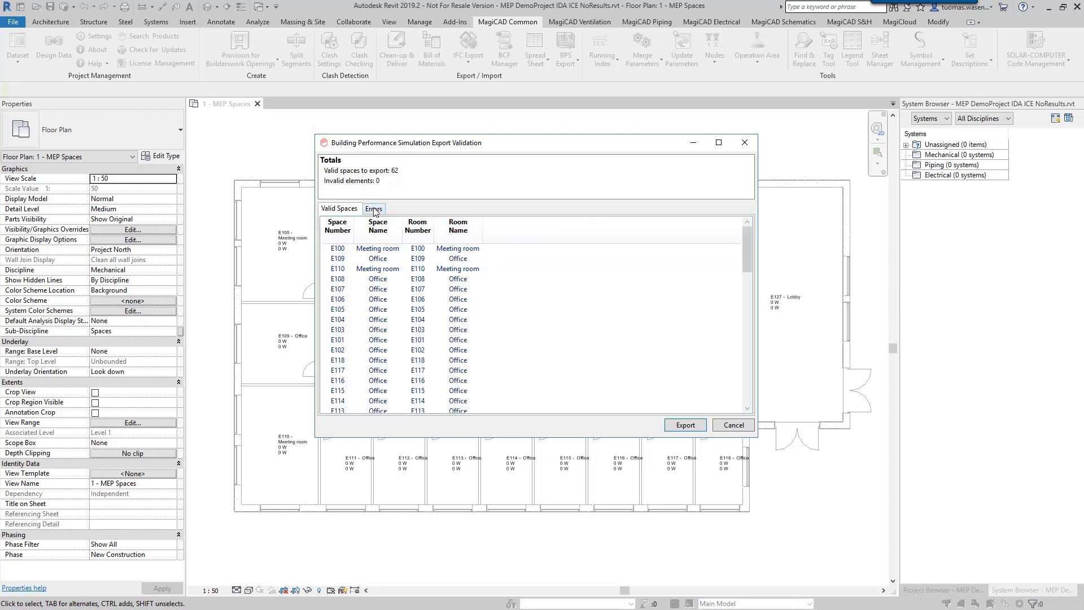
{"action": "left_click", "coordinate": [373, 207]}
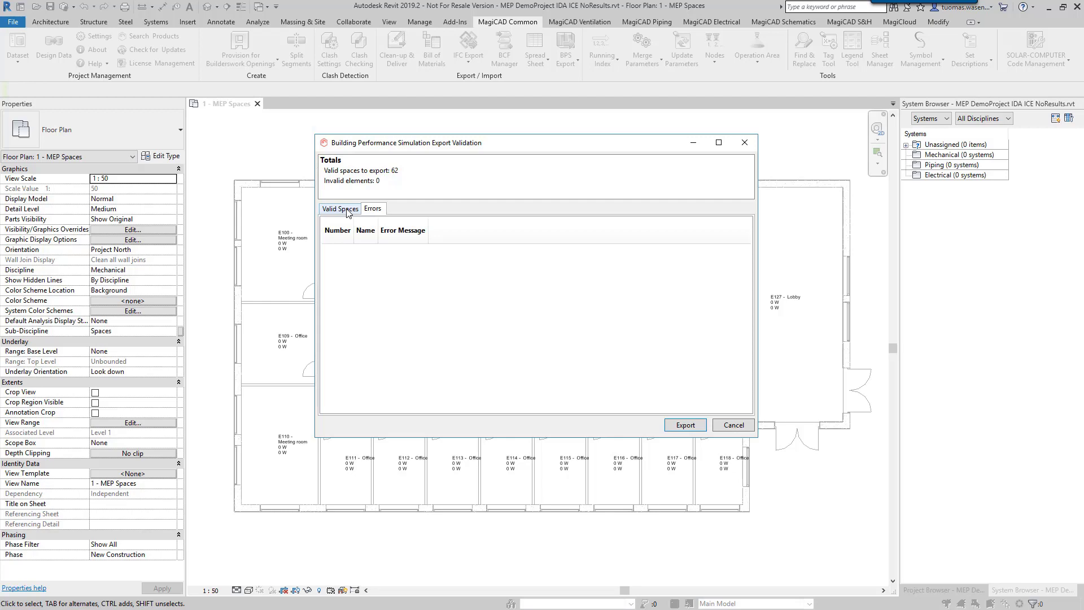
{"action": "left_click", "coordinate": [340, 209]}
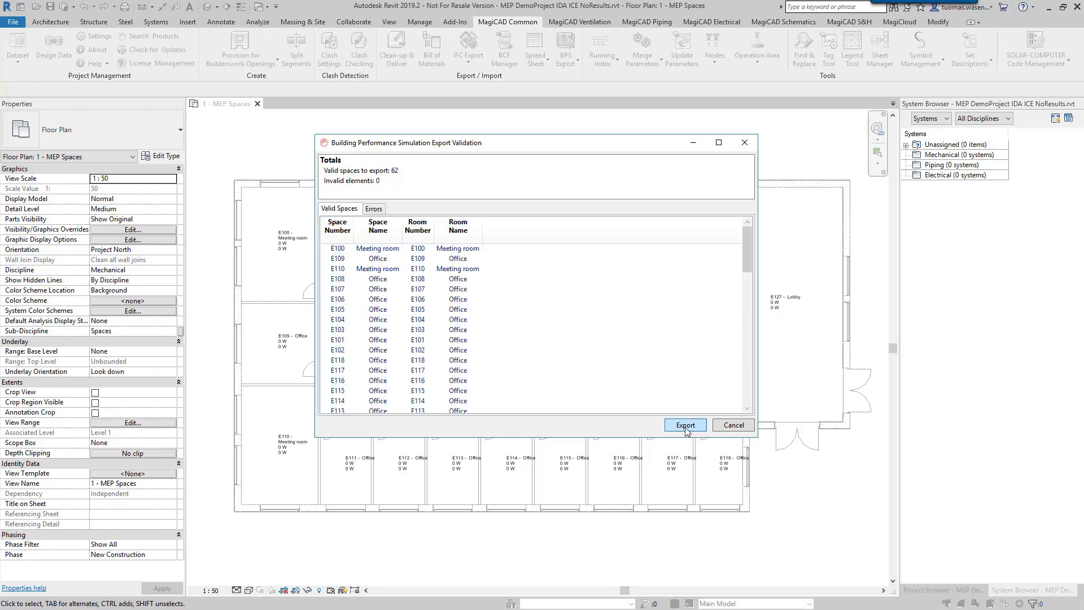
{"action": "left_click", "coordinate": [684, 427]}
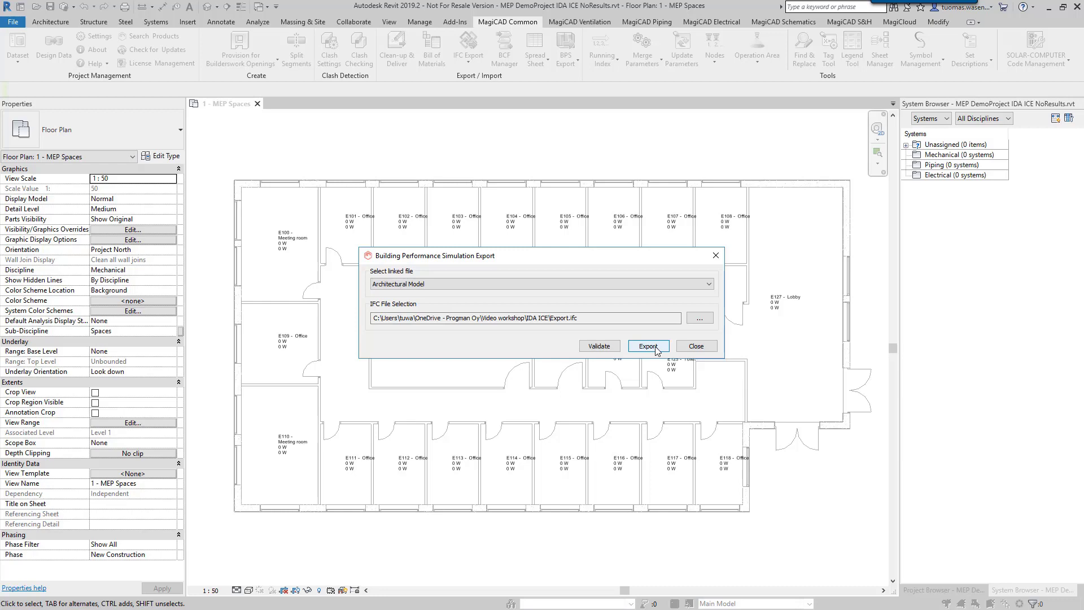
Write the spaces to the IFC file and show the Floor plan in IDA ICE
{"action": "left_click", "coordinate": [647, 346]}
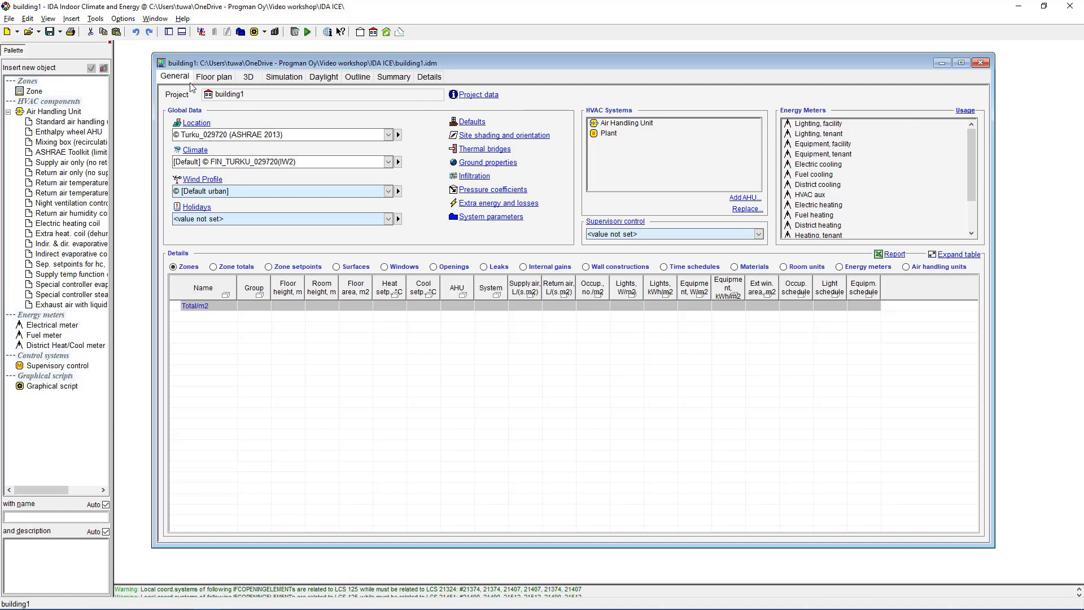
{"action": "left_click", "coordinate": [213, 76]}
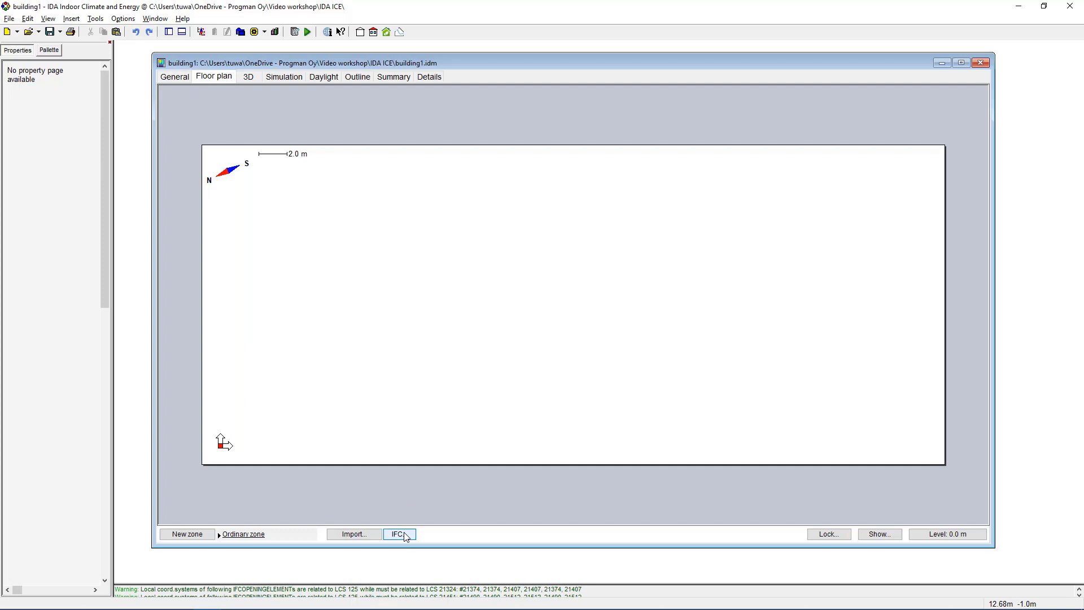
{"action": "left_click", "coordinate": [398, 533]}
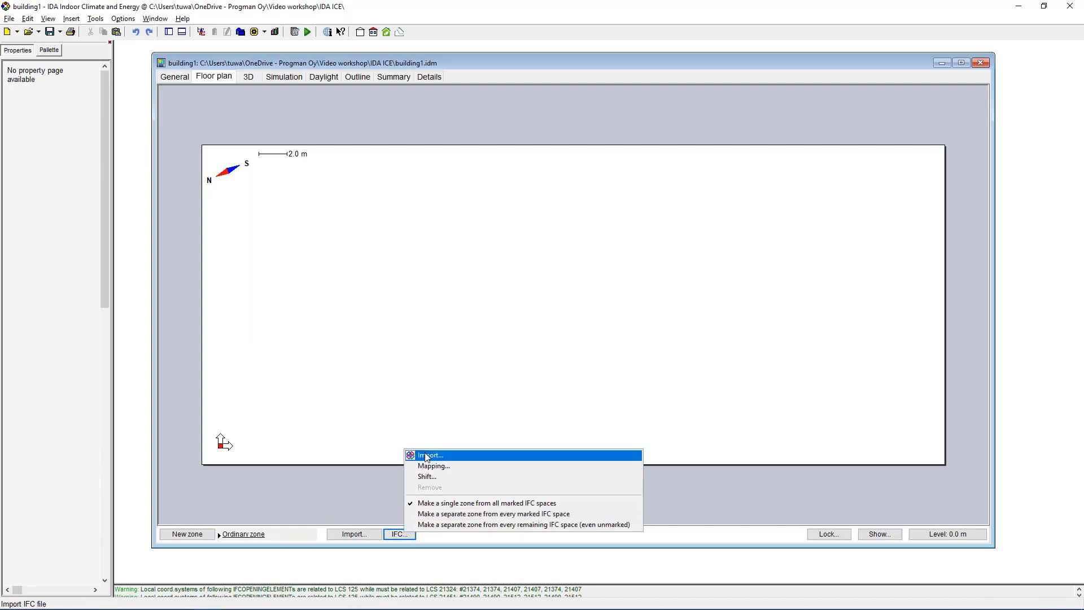
Import Export.ifc into IDA ICE with the default import preferences
{"action": "left_click", "coordinate": [430, 455]}
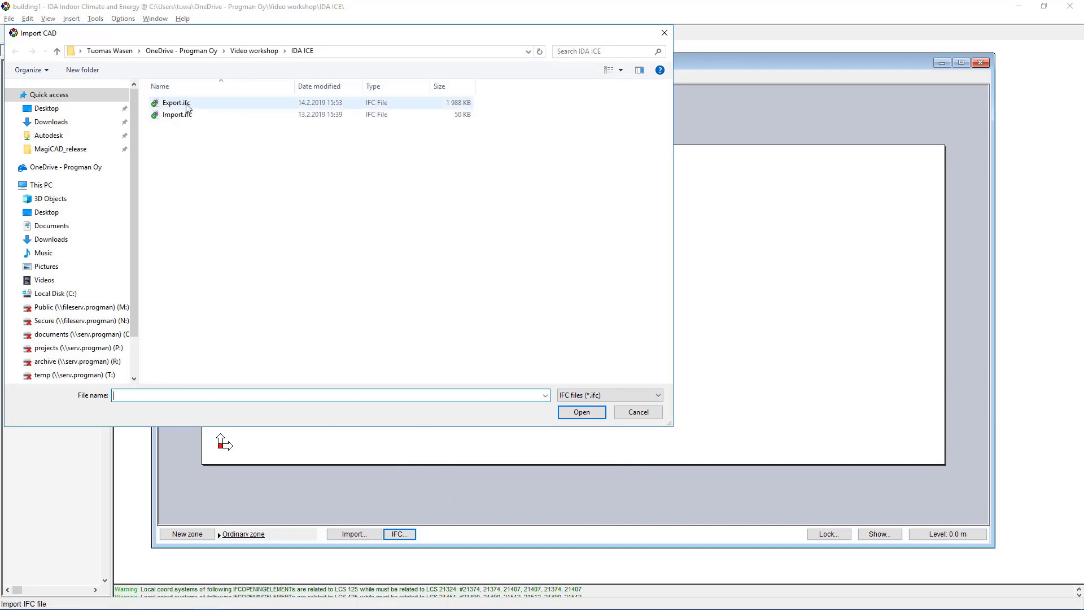
{"action": "left_click", "coordinate": [581, 411]}
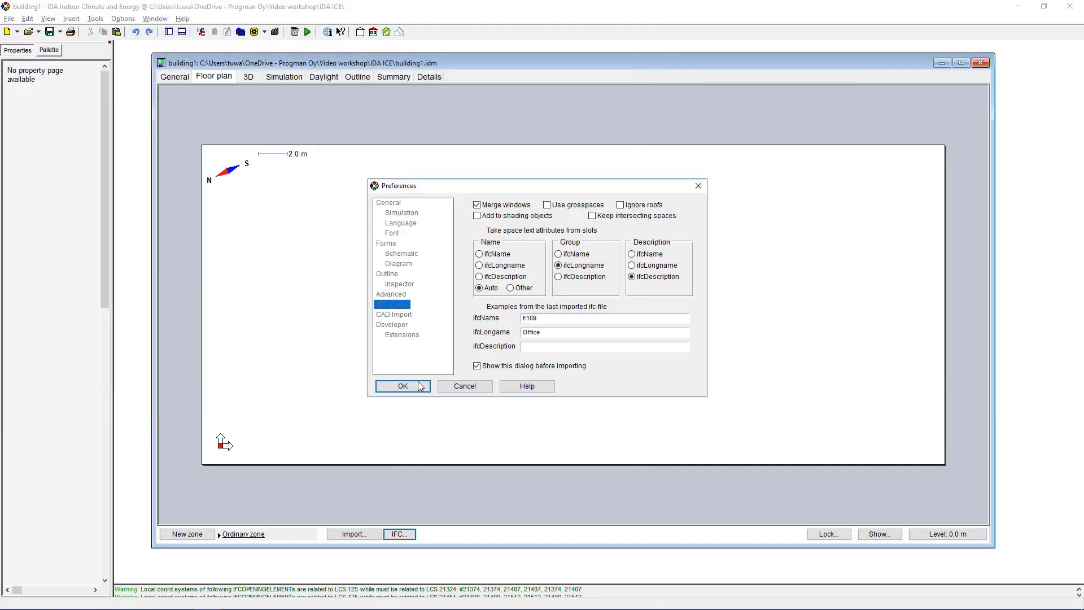
{"action": "left_click", "coordinate": [402, 386]}
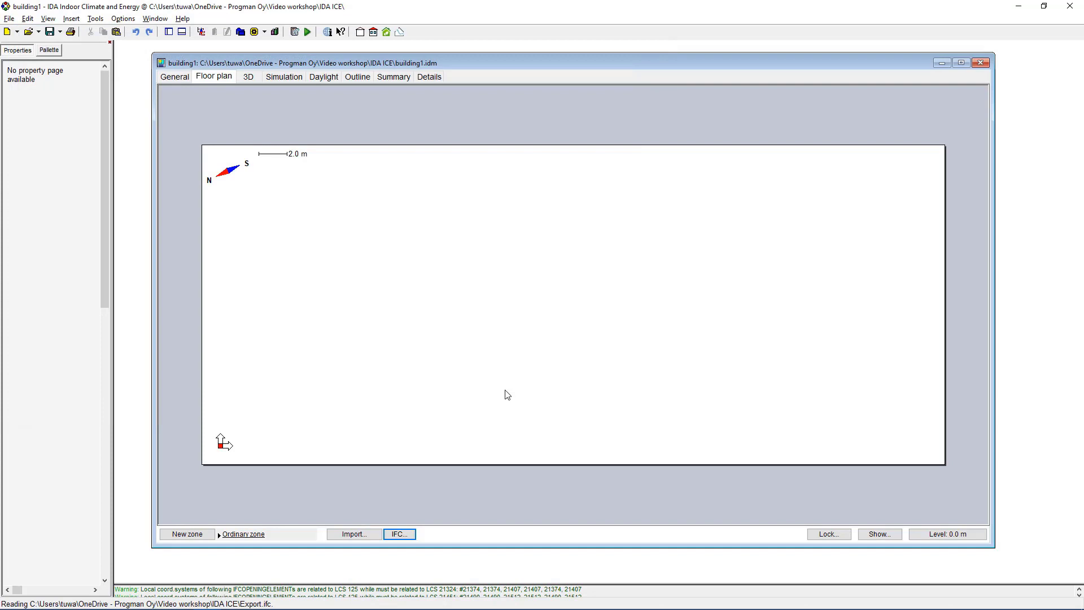
{"action": "mouse_move", "coordinate": [603, 379]}
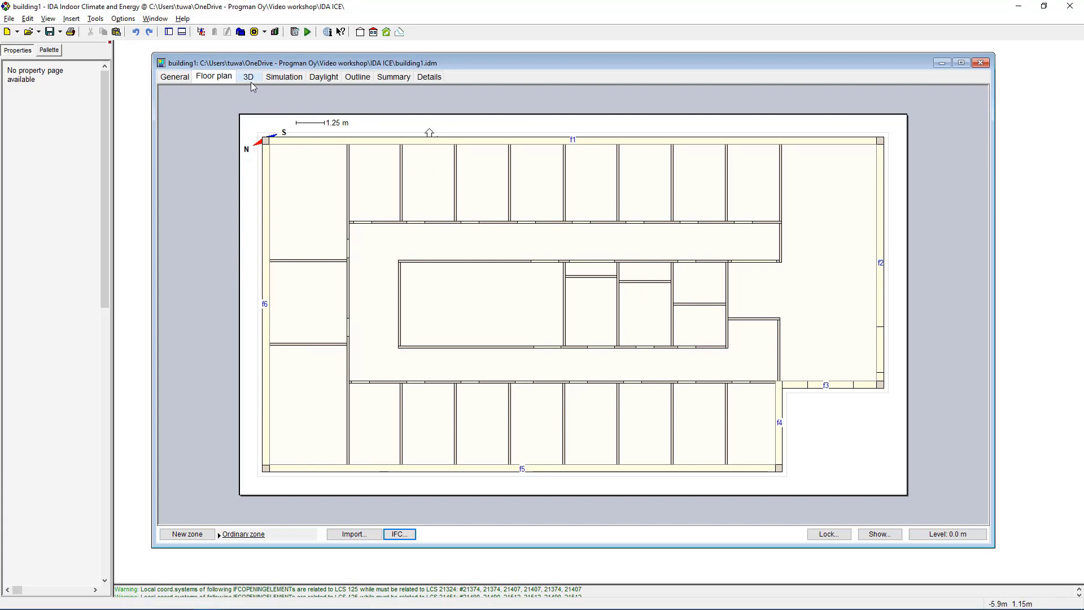
View the imported building in 3D, show the floor plan at level 0.0 m and select the IFC building
{"action": "left_click", "coordinate": [249, 76]}
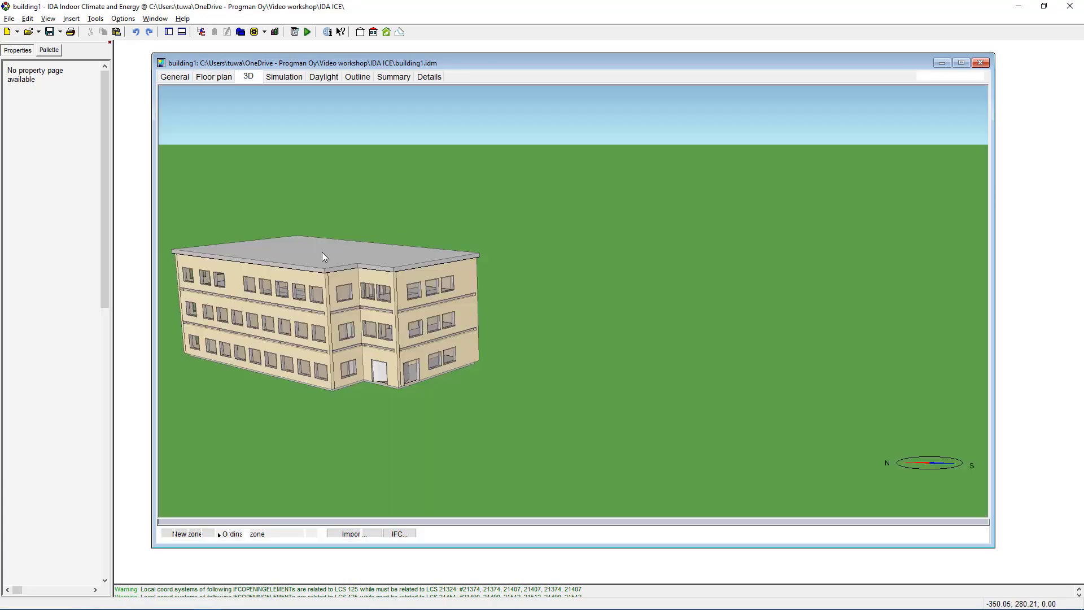
{"action": "left_click", "coordinate": [213, 75]}
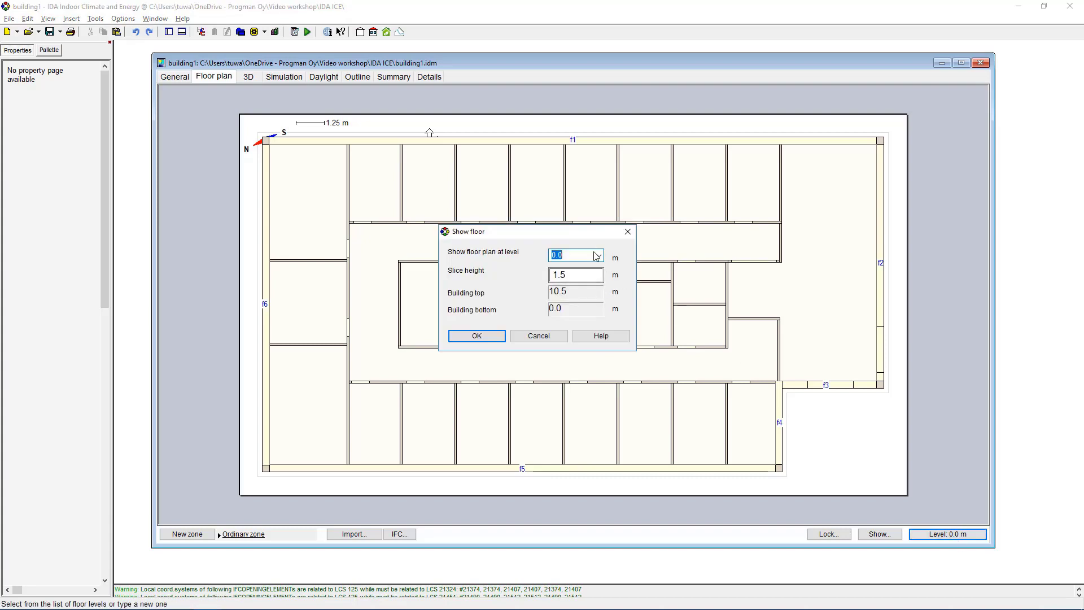
{"action": "left_click", "coordinate": [598, 255]}
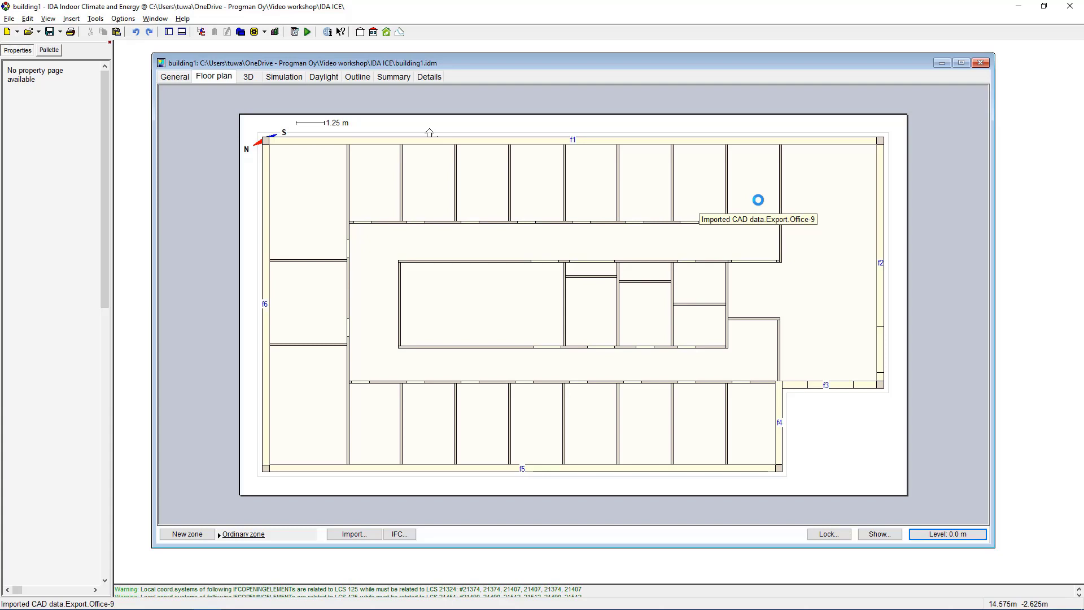
{"action": "left_click", "coordinate": [756, 199]}
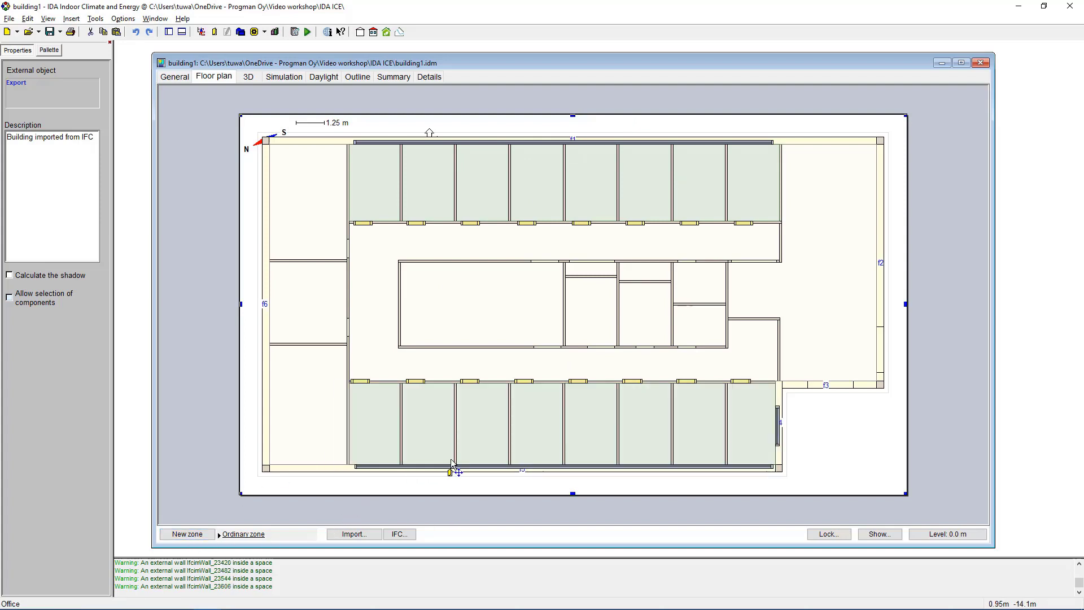
Create new zones from the remaining rooms, including the pink room and the lobby
{"action": "left_click", "coordinate": [187, 534]}
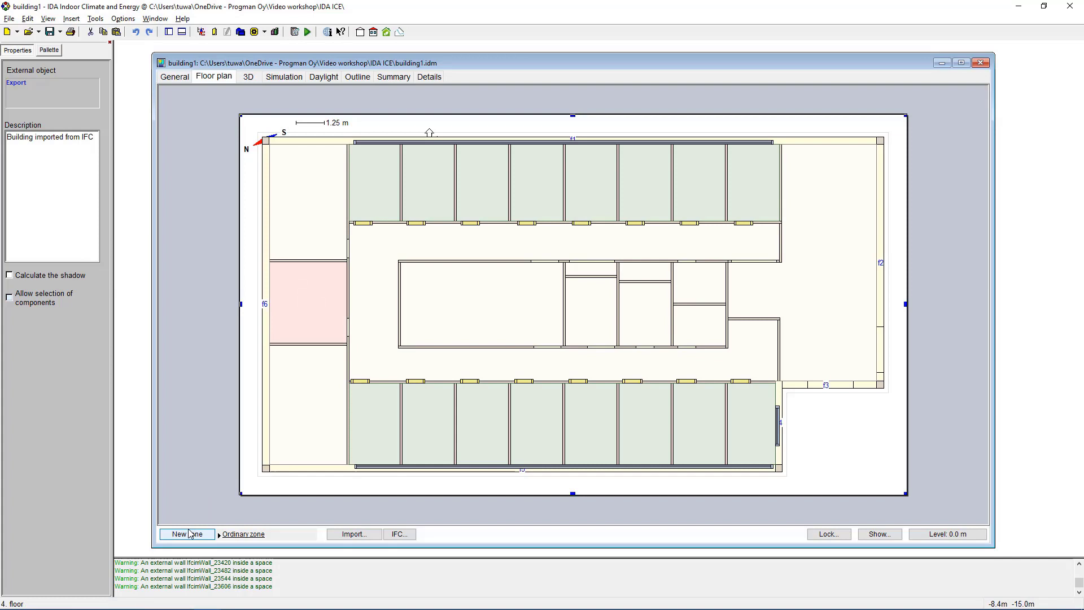
{"action": "left_click", "coordinate": [187, 534]}
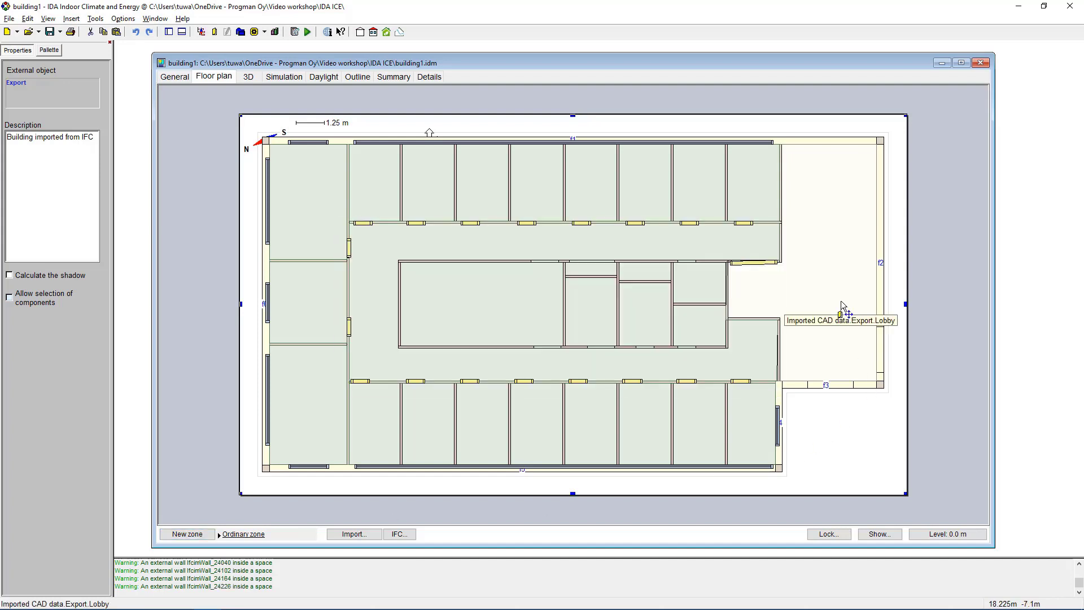
{"action": "left_click", "coordinate": [186, 533]}
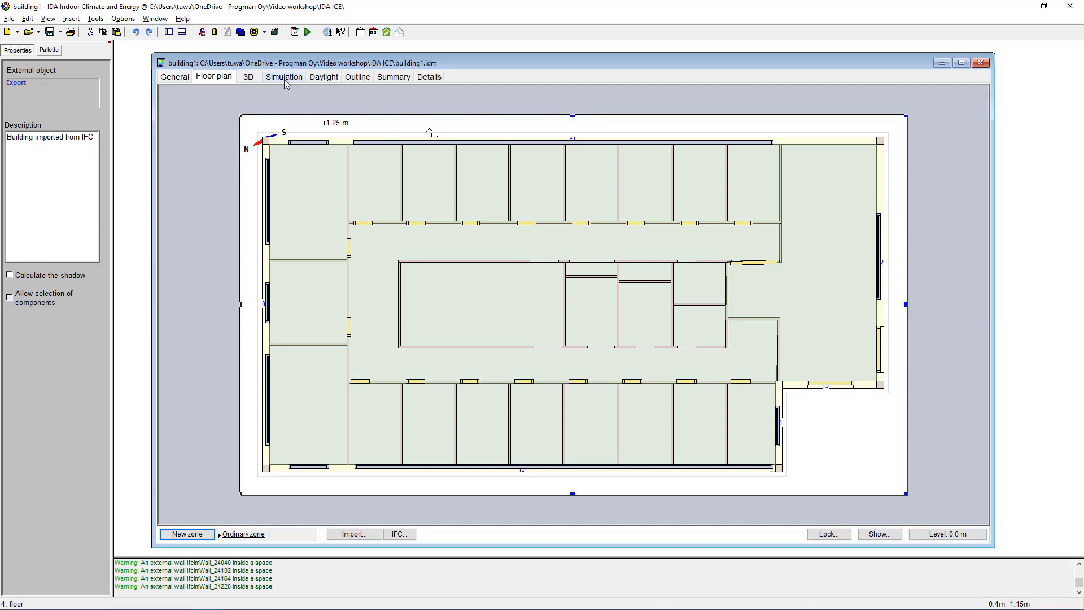
Run all four simulations: heating load, cooling load, energy and overheating
{"action": "left_click", "coordinate": [283, 77]}
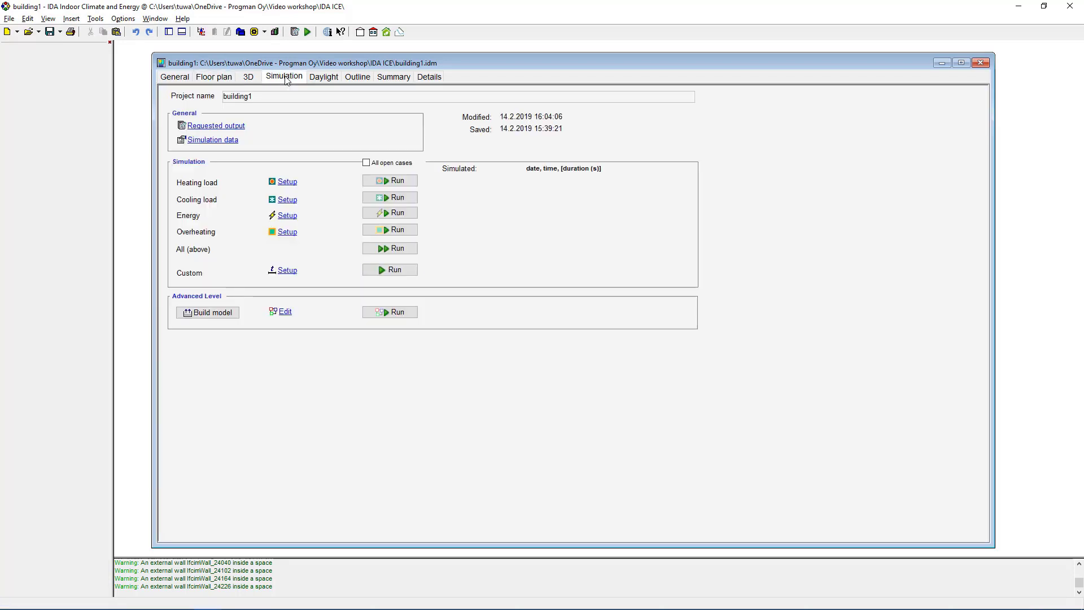
{"action": "mouse_move", "coordinate": [286, 80]}
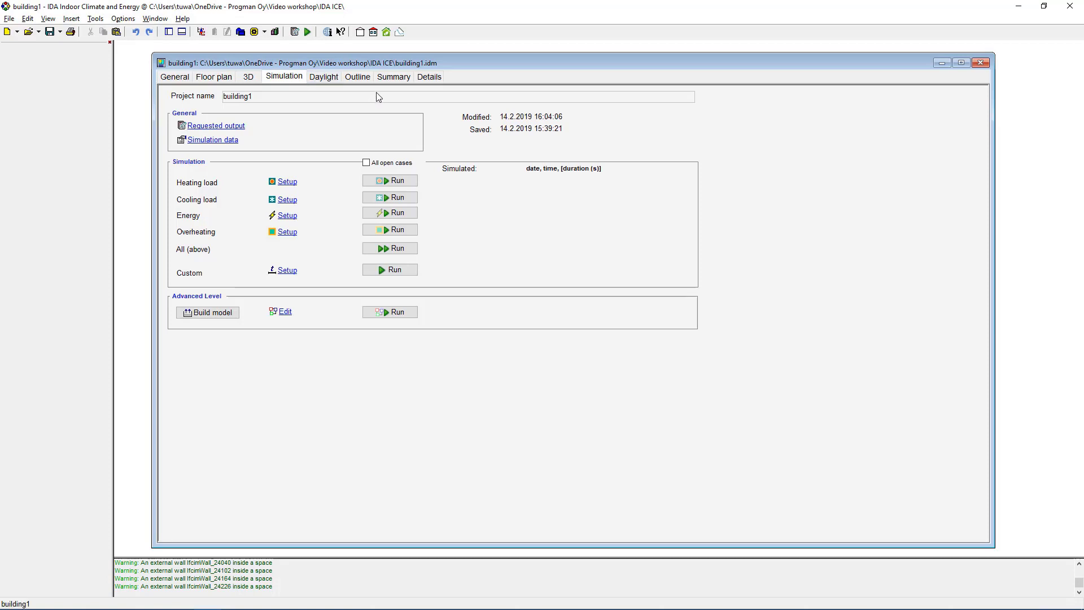
{"action": "mouse_move", "coordinate": [430, 120]}
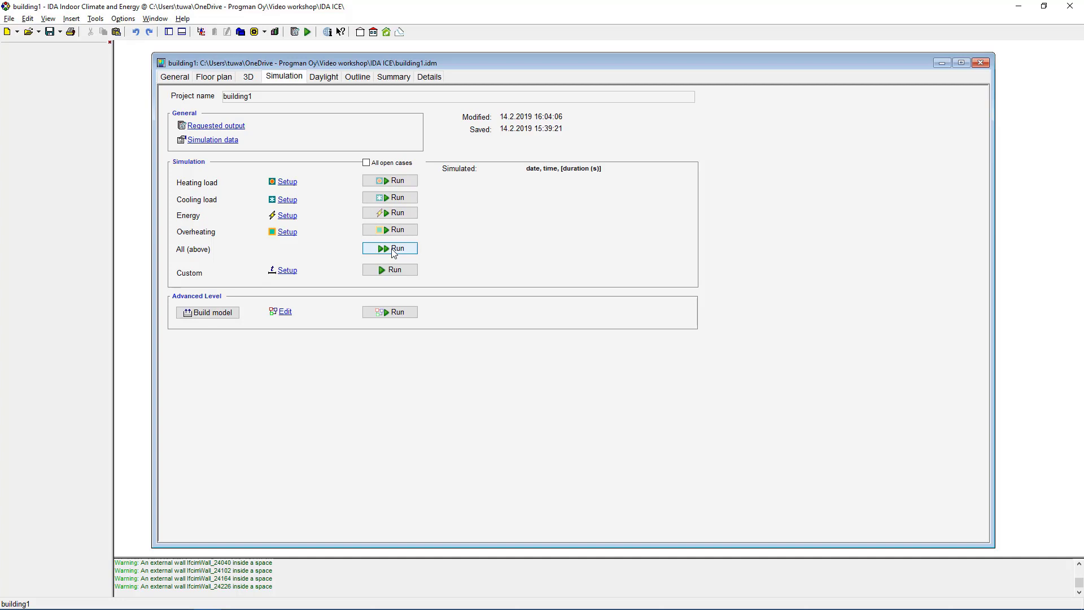
{"action": "left_click", "coordinate": [390, 248]}
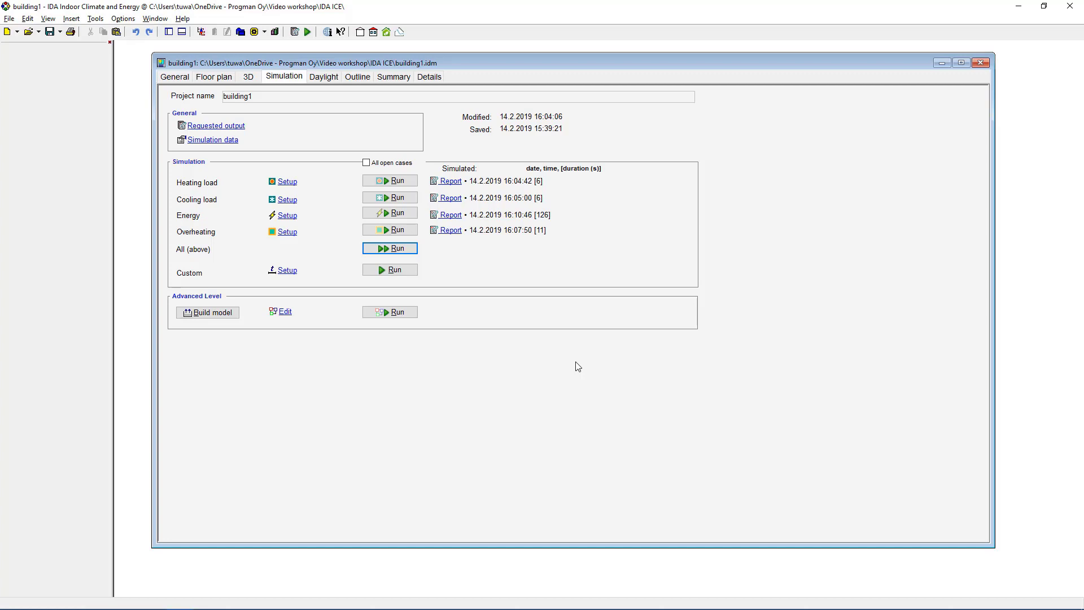
{"action": "mouse_move", "coordinate": [575, 365]}
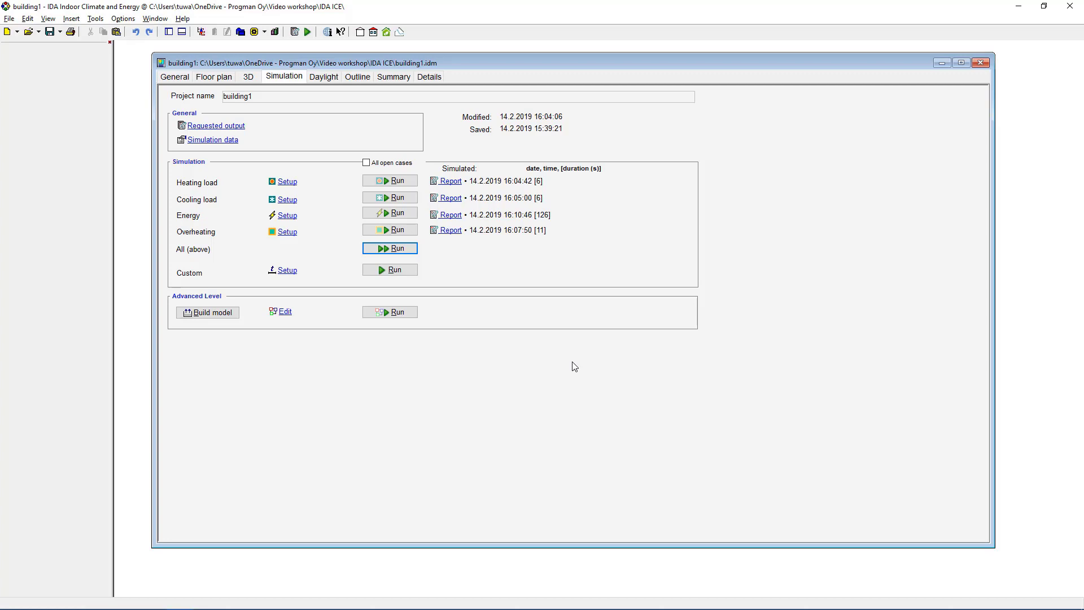
{"action": "mouse_move", "coordinate": [563, 292]}
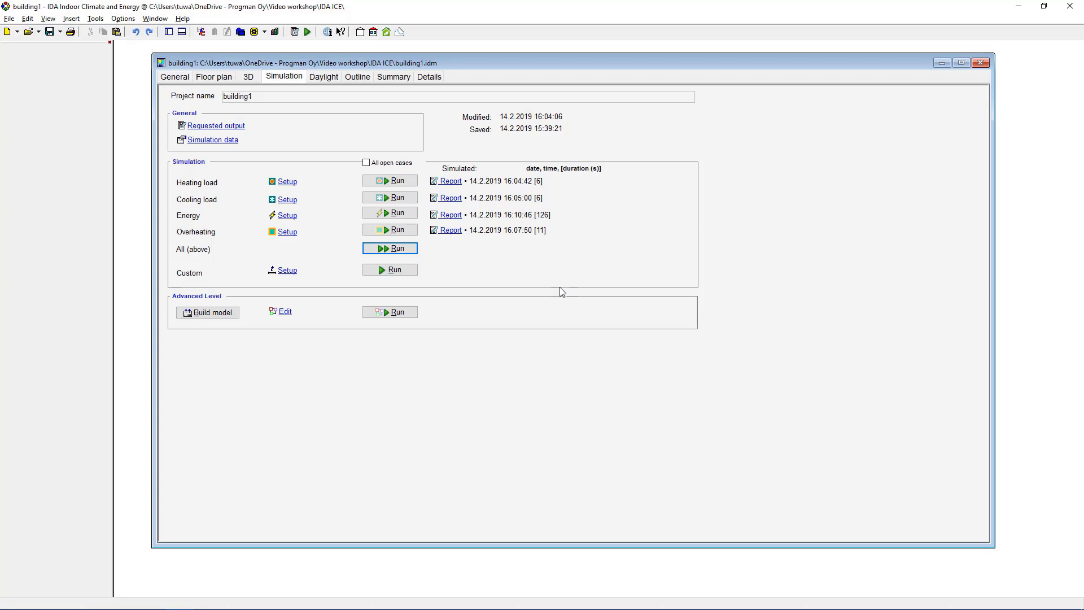
Show the per-zone results summary and switch from heating to cooling figures
{"action": "left_click", "coordinate": [393, 77]}
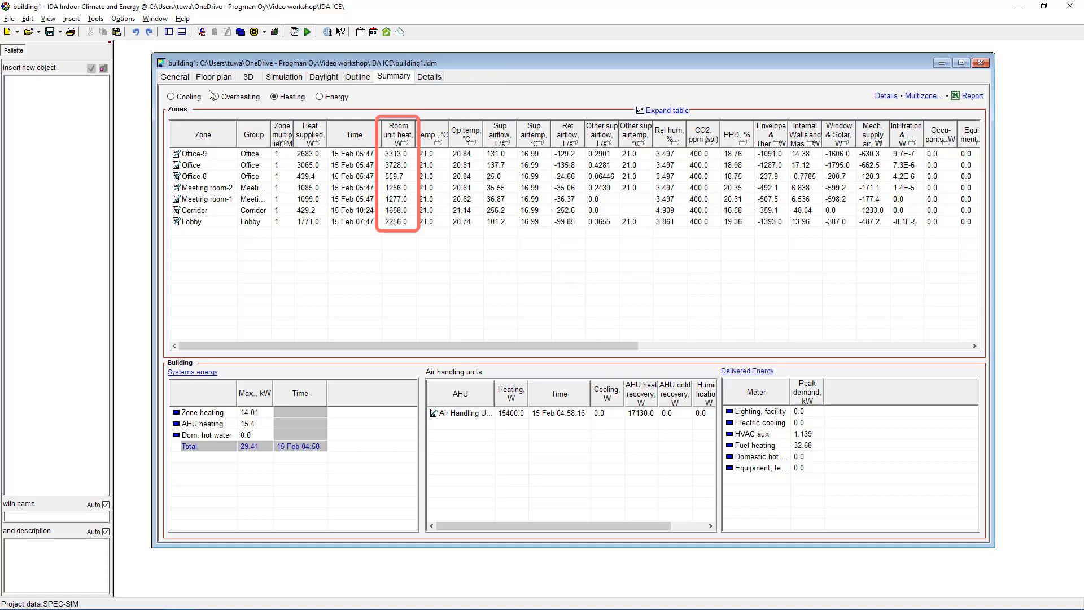
{"action": "left_click", "coordinate": [170, 96]}
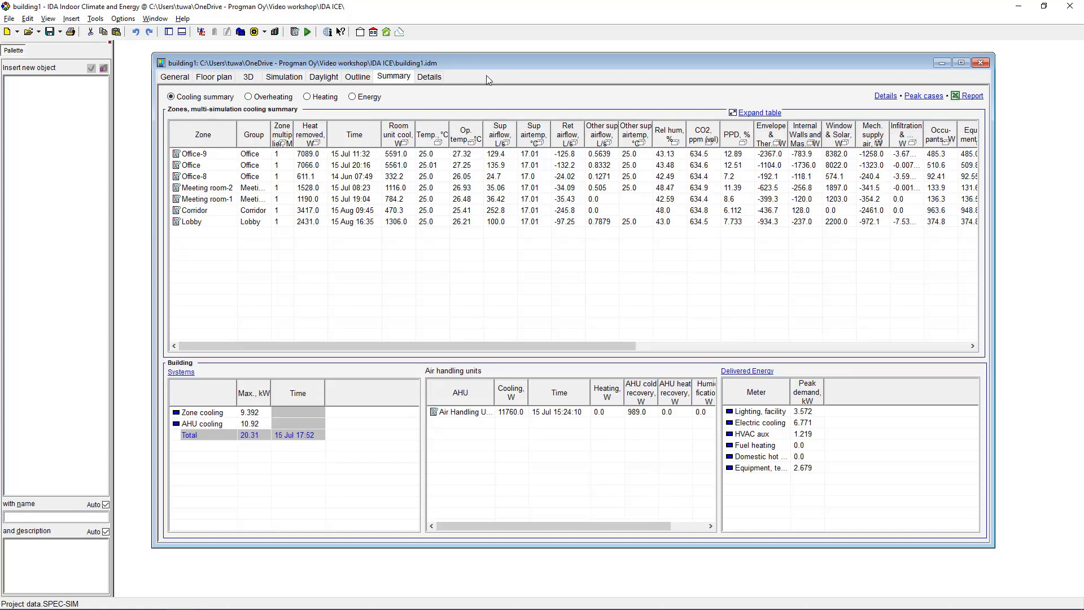
{"action": "mouse_move", "coordinate": [488, 94]}
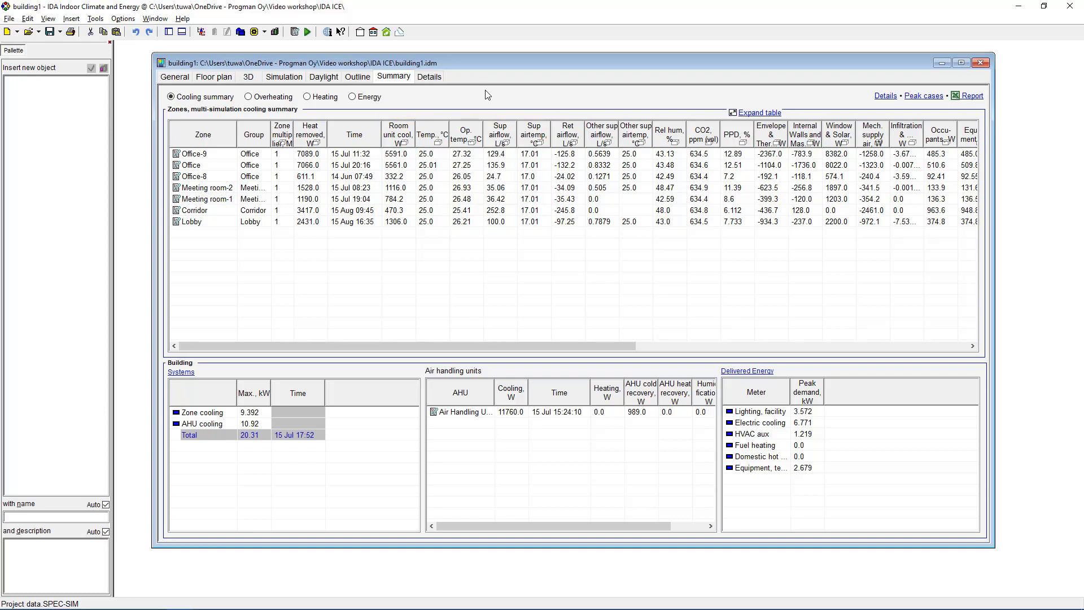
{"action": "mouse_move", "coordinate": [487, 94]}
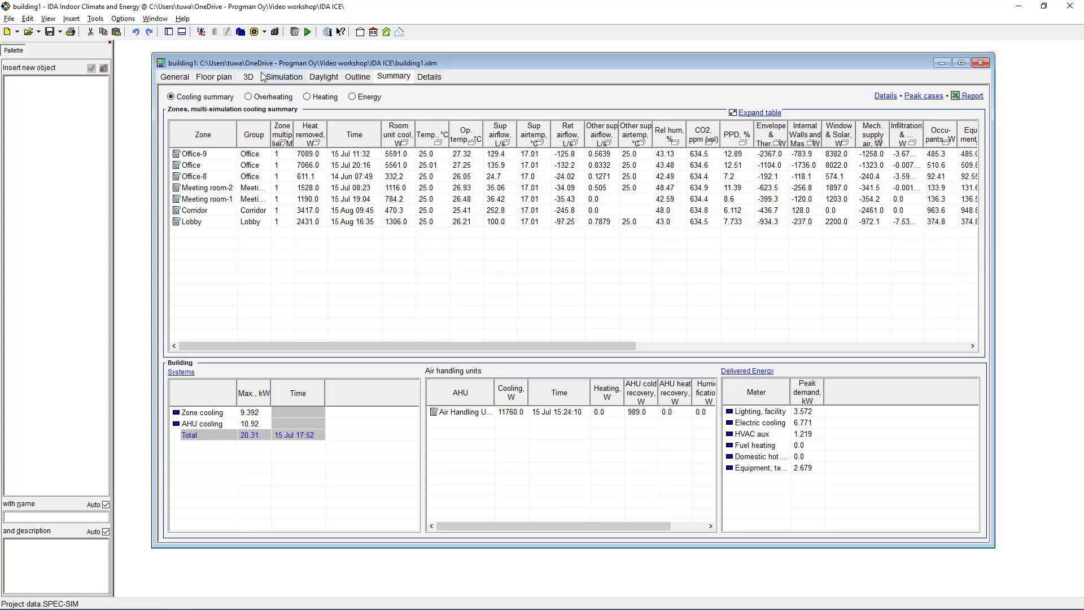
From the floor plan, export the zones with results to the IFC file Import.ifc
{"action": "left_click", "coordinate": [214, 77]}
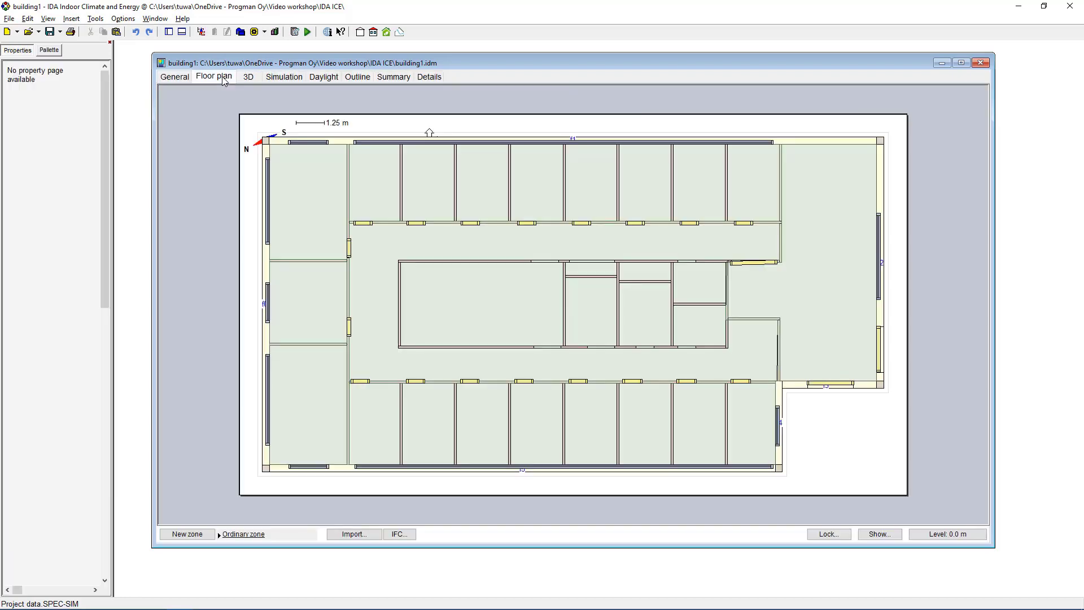
{"action": "left_click", "coordinate": [70, 18]}
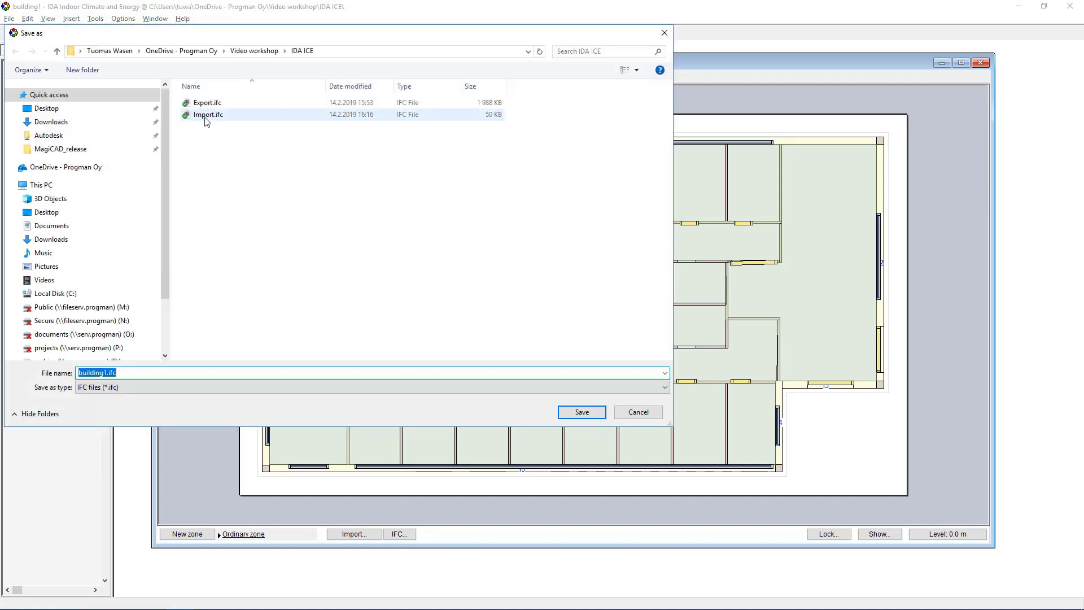
{"action": "left_click", "coordinate": [208, 114]}
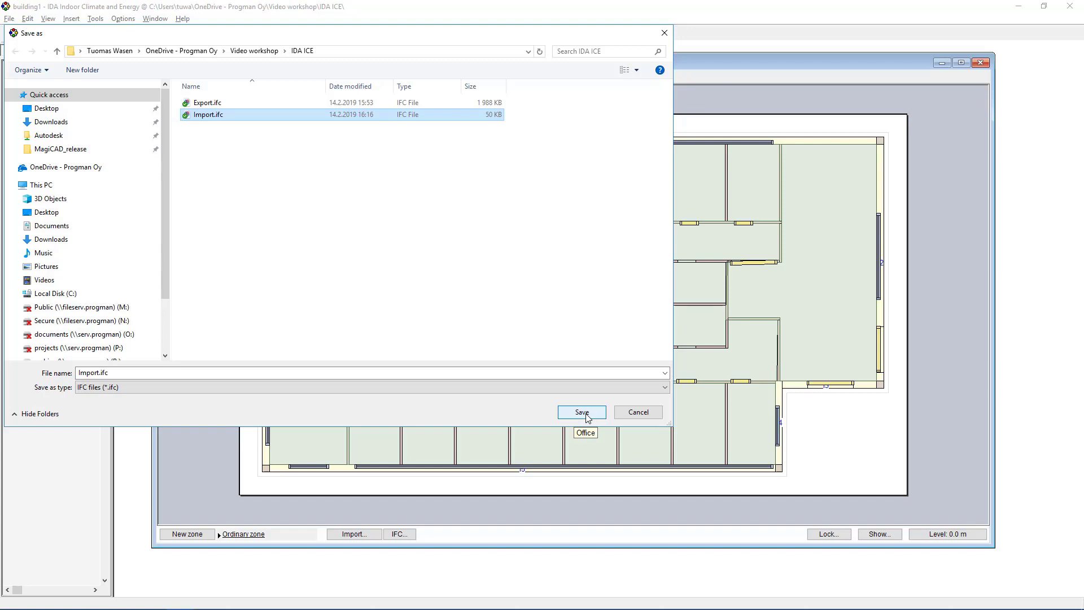
{"action": "mouse_move", "coordinate": [608, 393]}
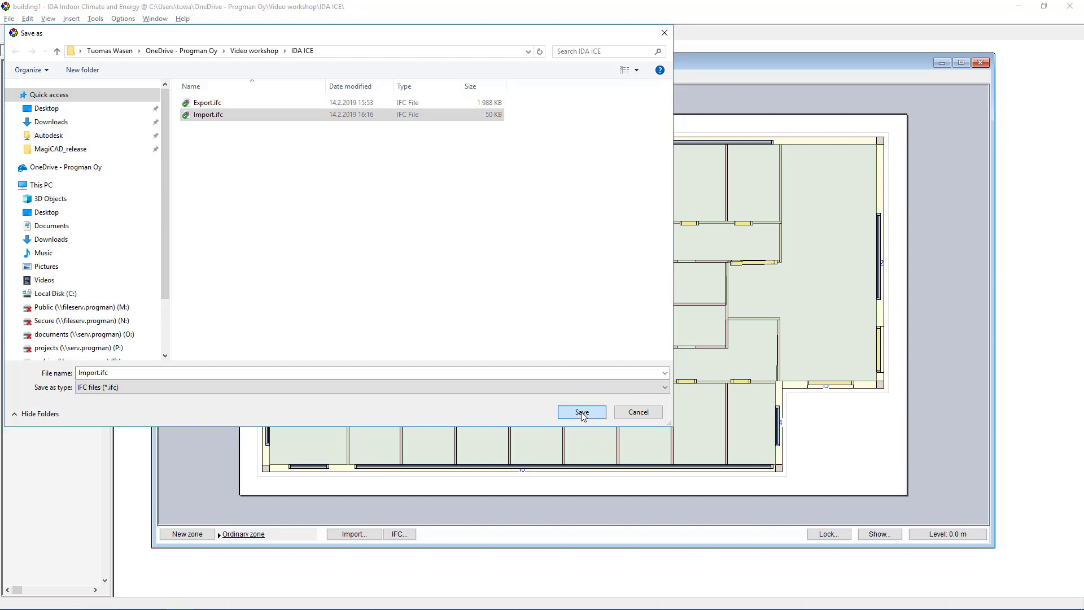
{"action": "left_click", "coordinate": [580, 412]}
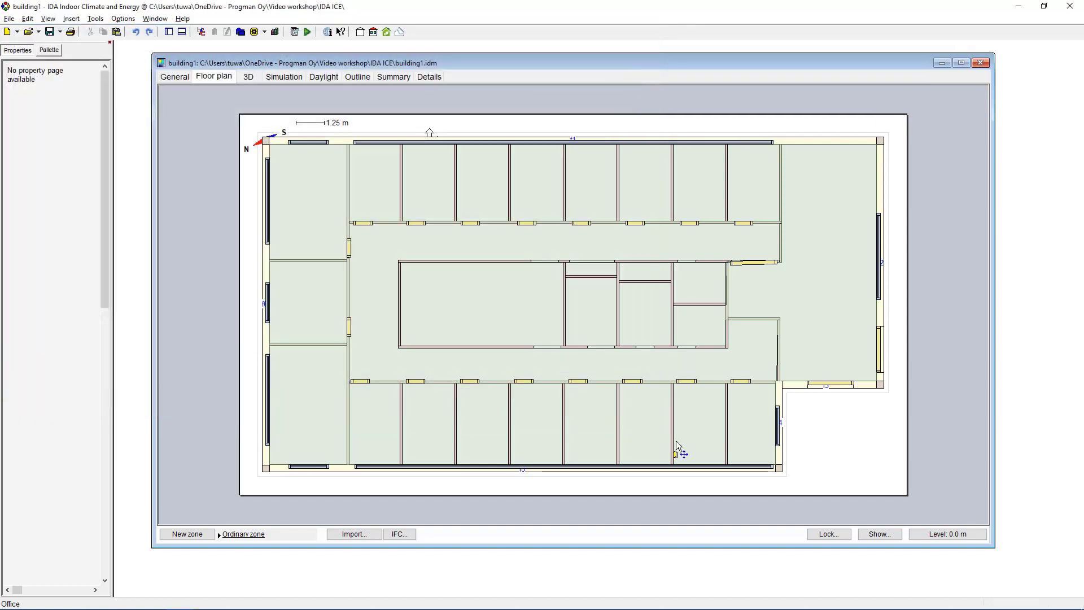
{"action": "mouse_move", "coordinate": [527, 533]}
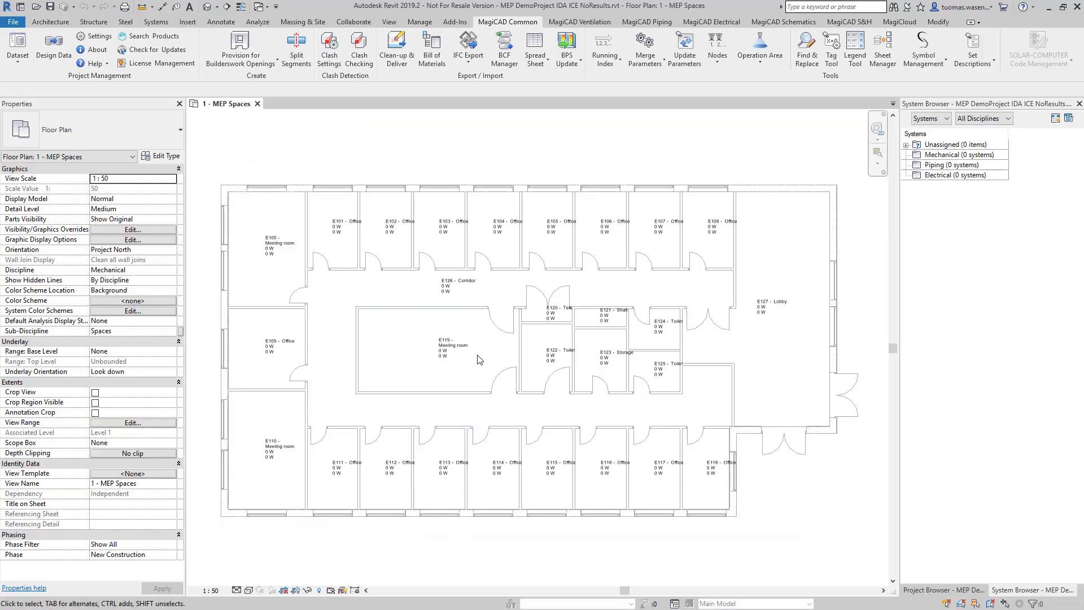
{"action": "mouse_move", "coordinate": [566, 49]}
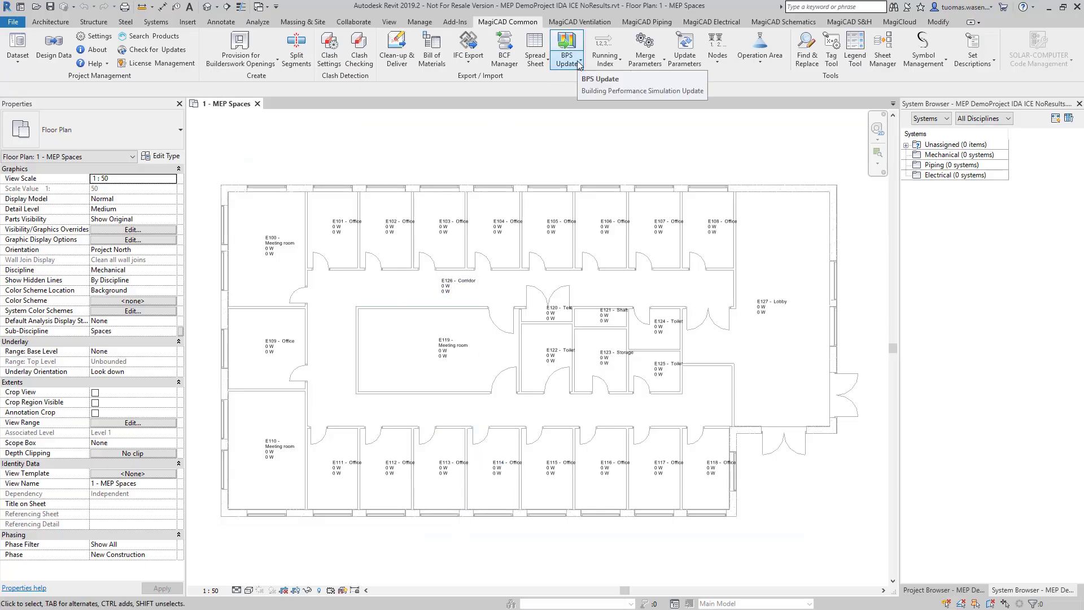
Run MagiCAD BPS Update with Import.ifc and review the errors for spaces not found in the IFC
{"action": "left_click", "coordinate": [566, 49]}
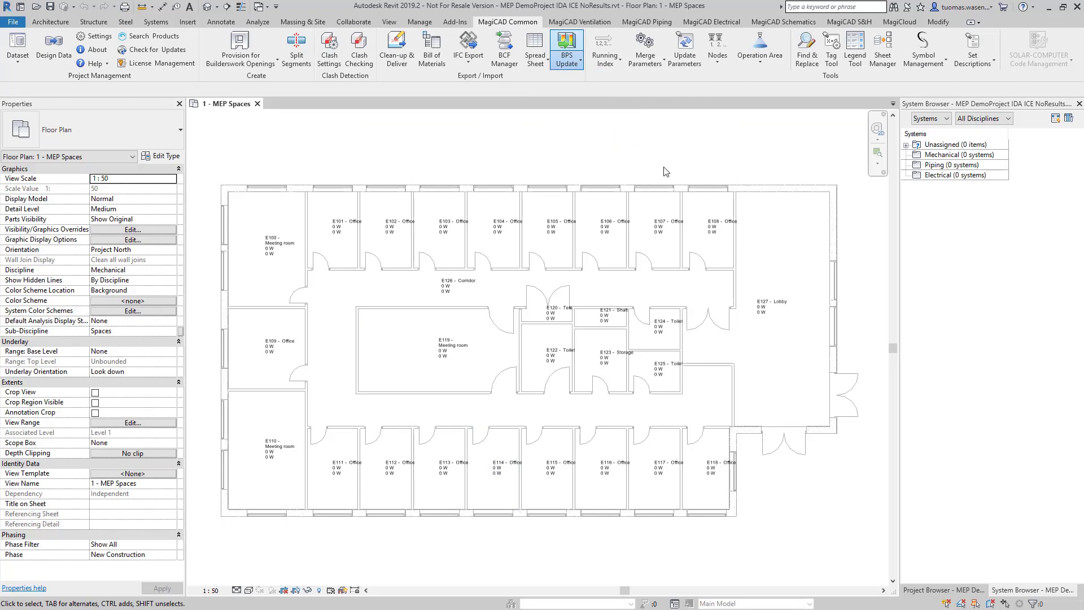
{"action": "left_click", "coordinate": [565, 50]}
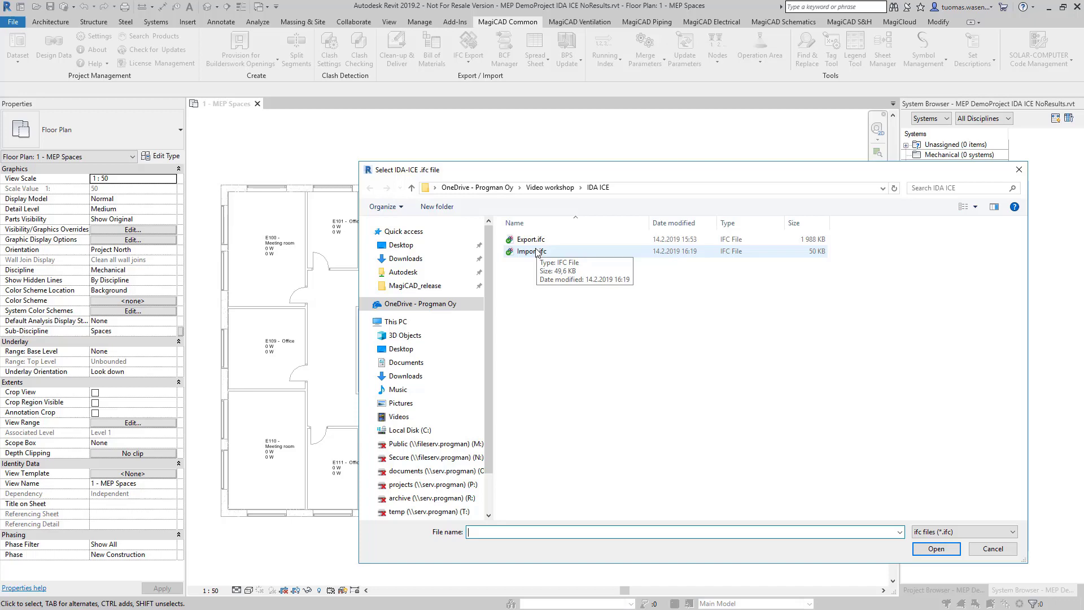
{"action": "left_click", "coordinate": [934, 549]}
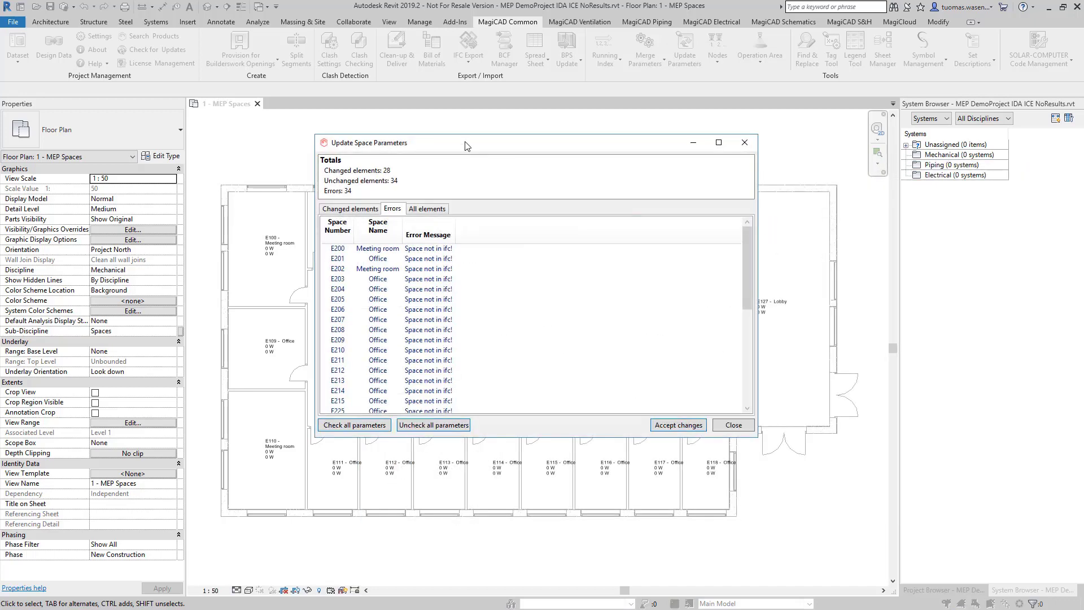
{"action": "mouse_move", "coordinate": [442, 179]}
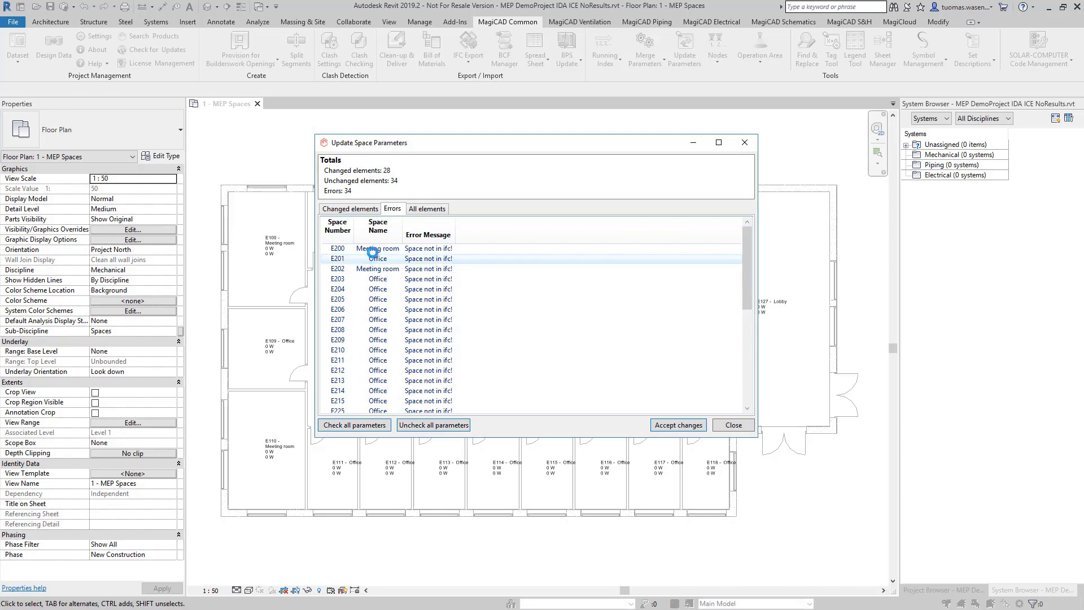
{"action": "left_click", "coordinate": [377, 248]}
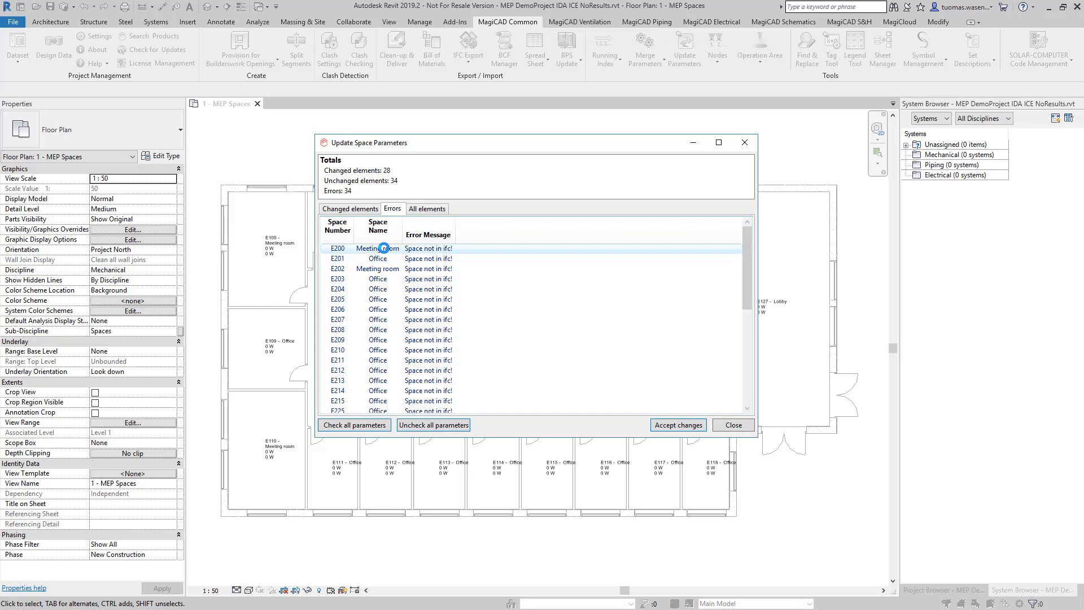
{"action": "left_click", "coordinate": [350, 211]}
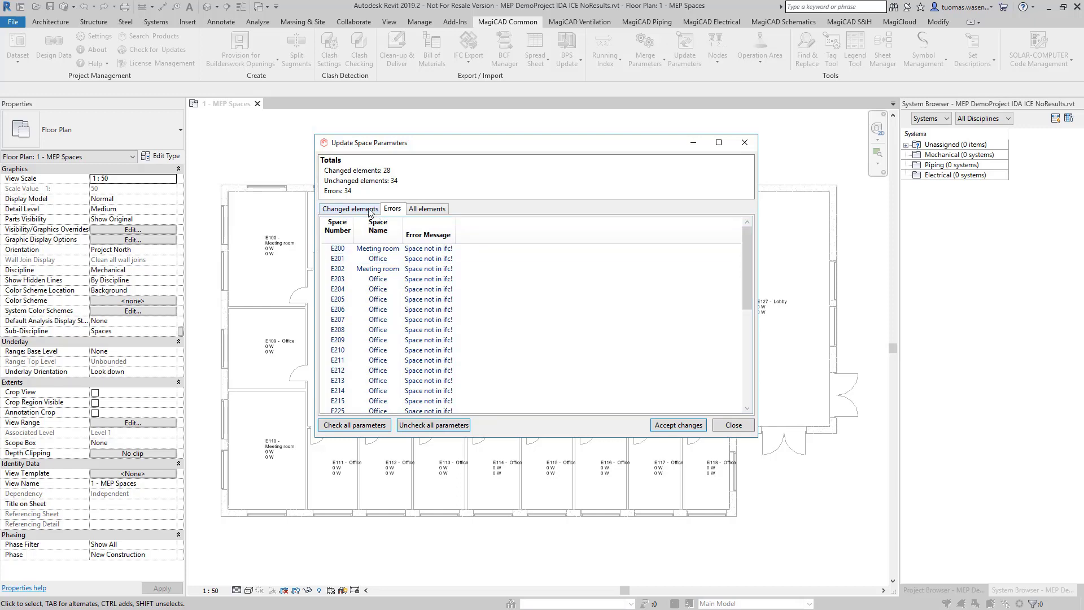
Accept the changed airflows and loads for 28 spaces and inspect meeting room E100's properties
{"action": "left_click", "coordinate": [349, 208]}
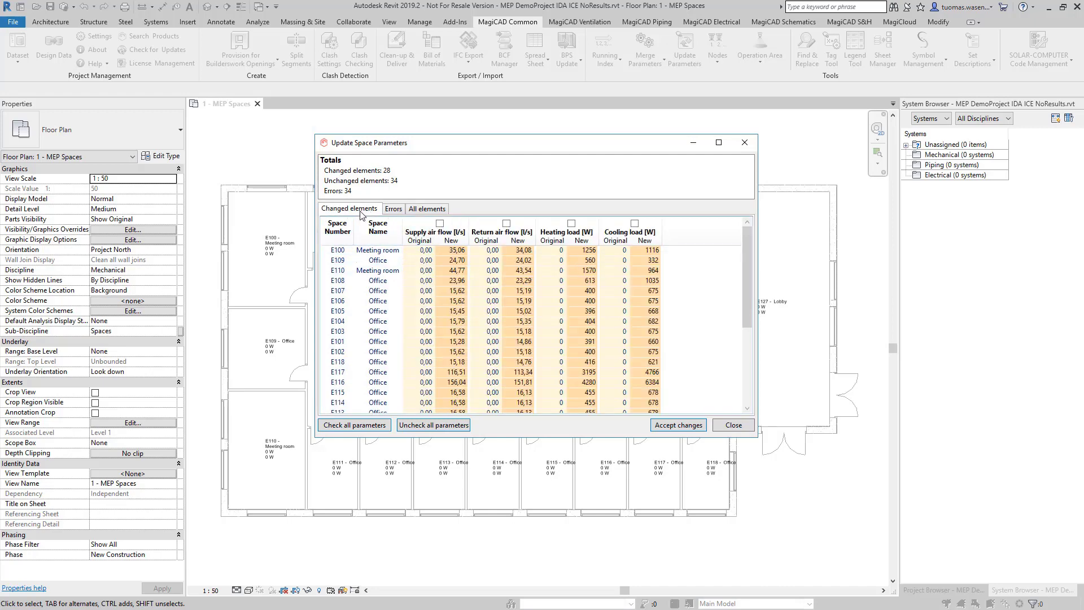
{"action": "left_click", "coordinate": [377, 259]}
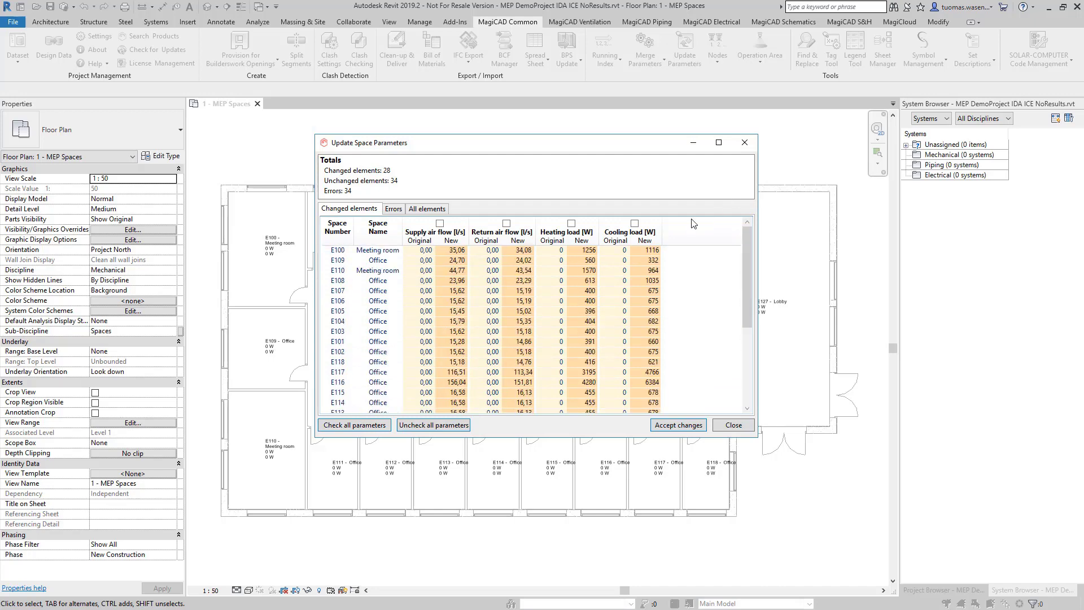
{"action": "left_click", "coordinate": [353, 424]}
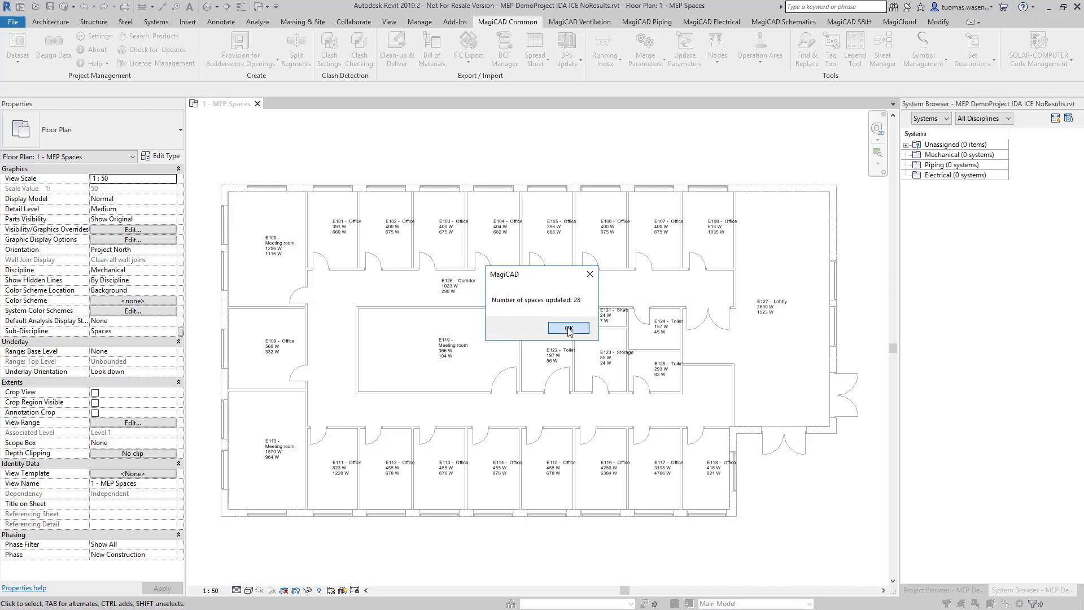
{"action": "left_click", "coordinate": [567, 327]}
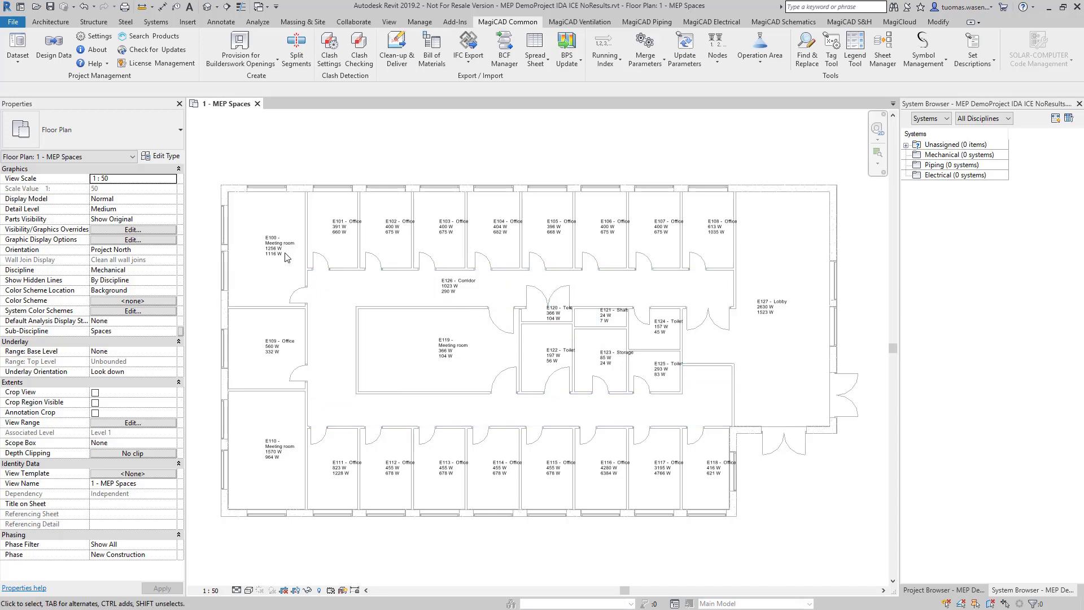
{"action": "left_click", "coordinate": [276, 247]}
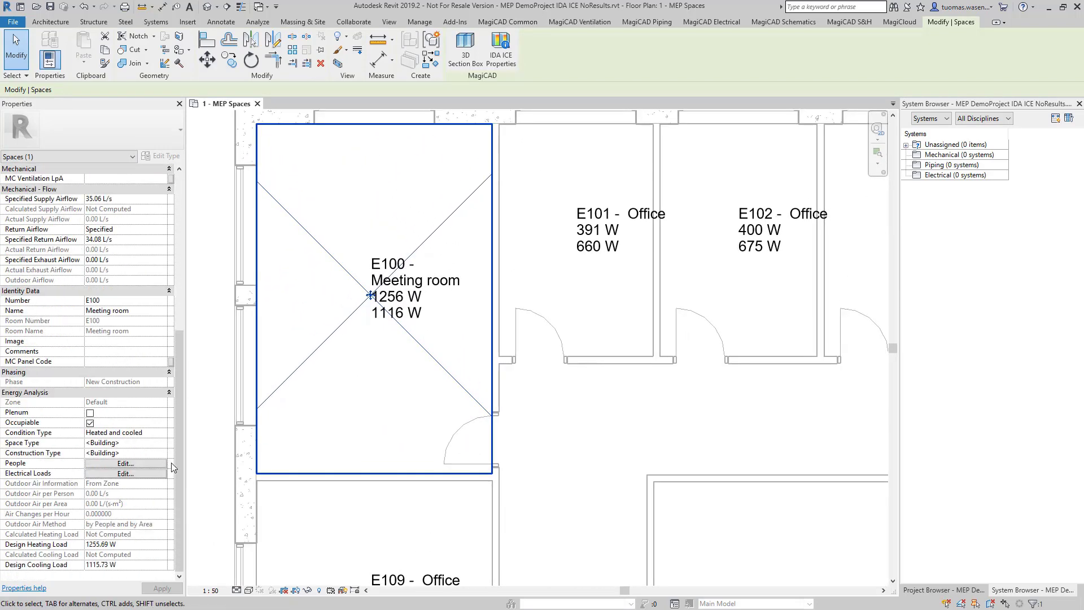
{"action": "mouse_move", "coordinate": [357, 441]}
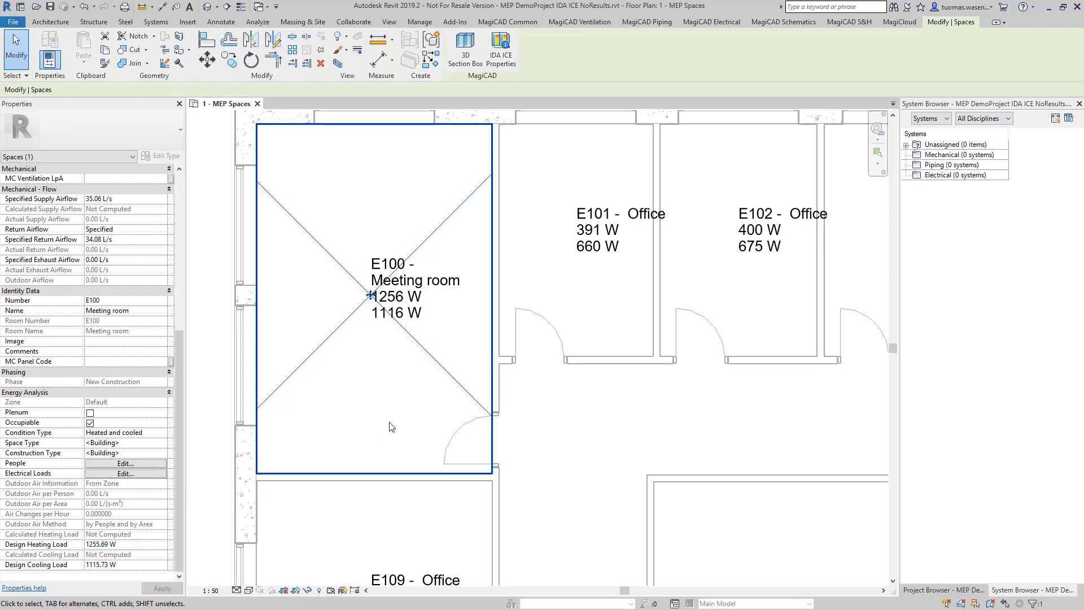
{"action": "mouse_move", "coordinate": [386, 392]}
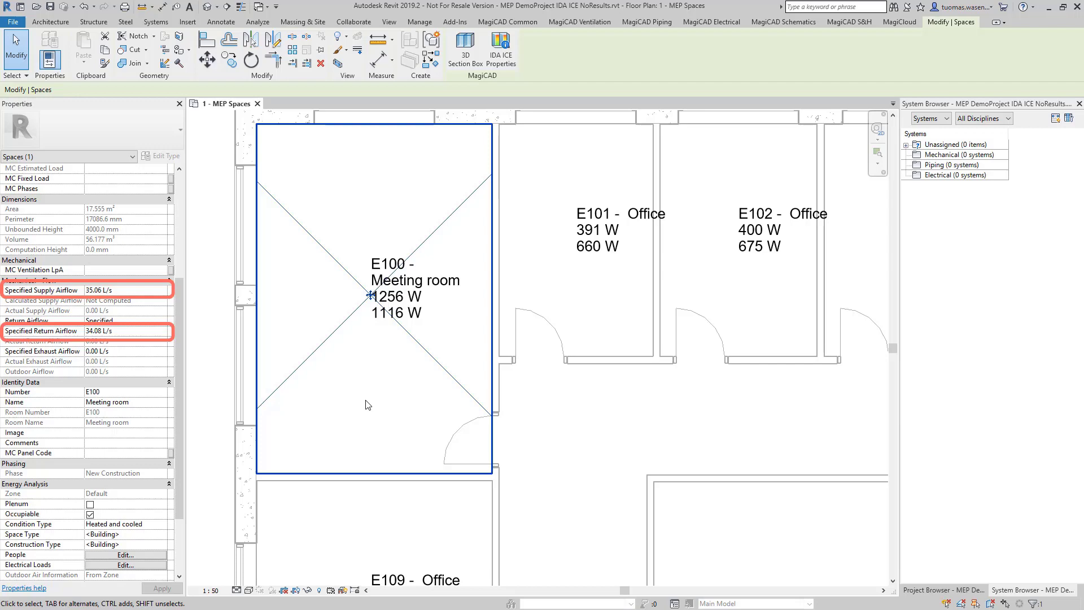
{"action": "left_click", "coordinate": [506, 21]}
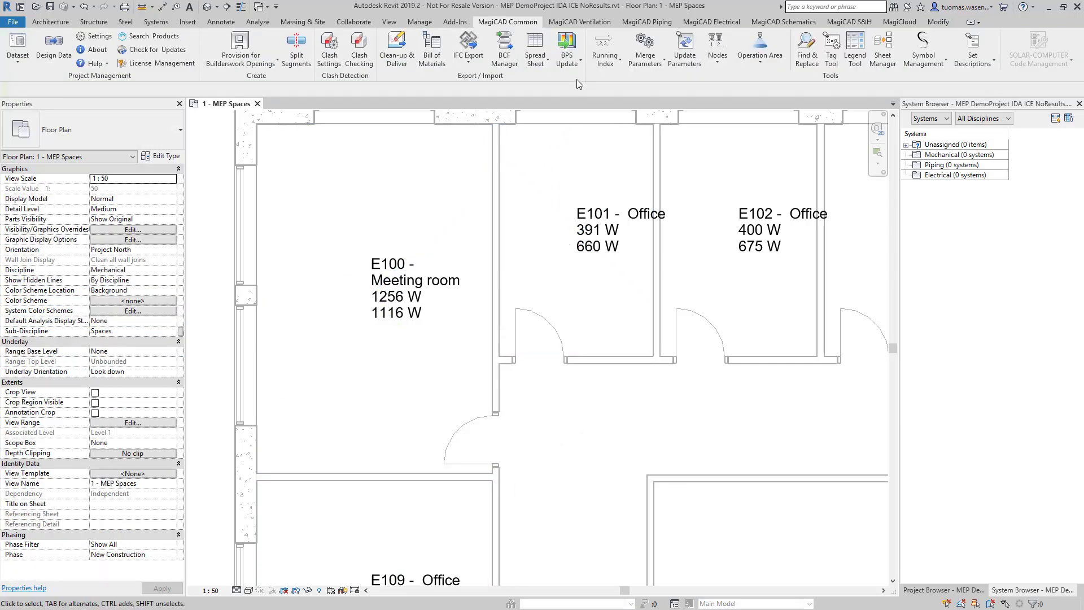
{"action": "mouse_move", "coordinate": [566, 49]}
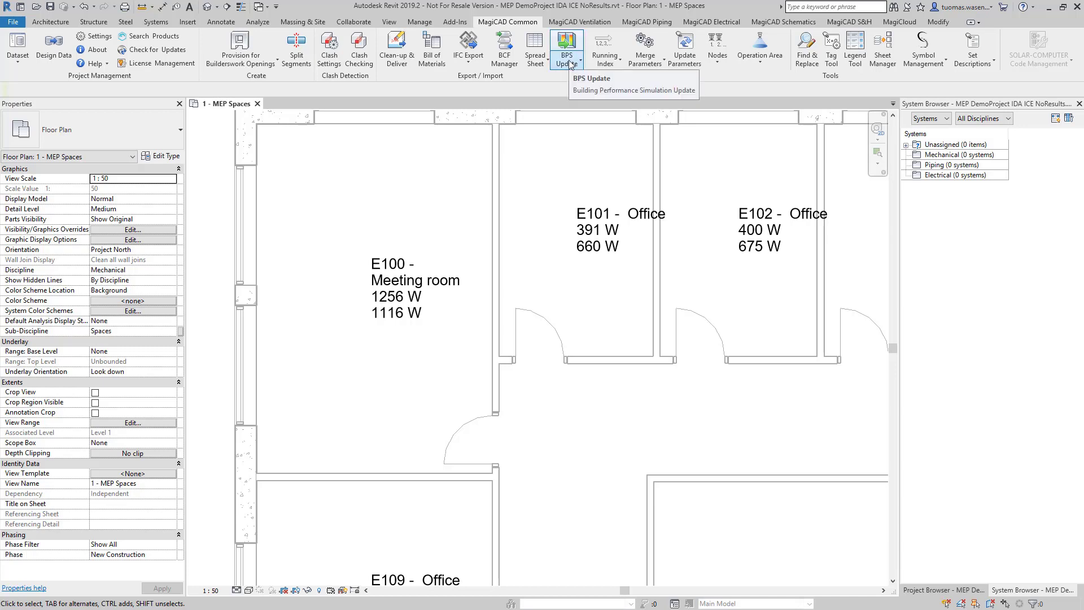
{"action": "left_click", "coordinate": [566, 50]}
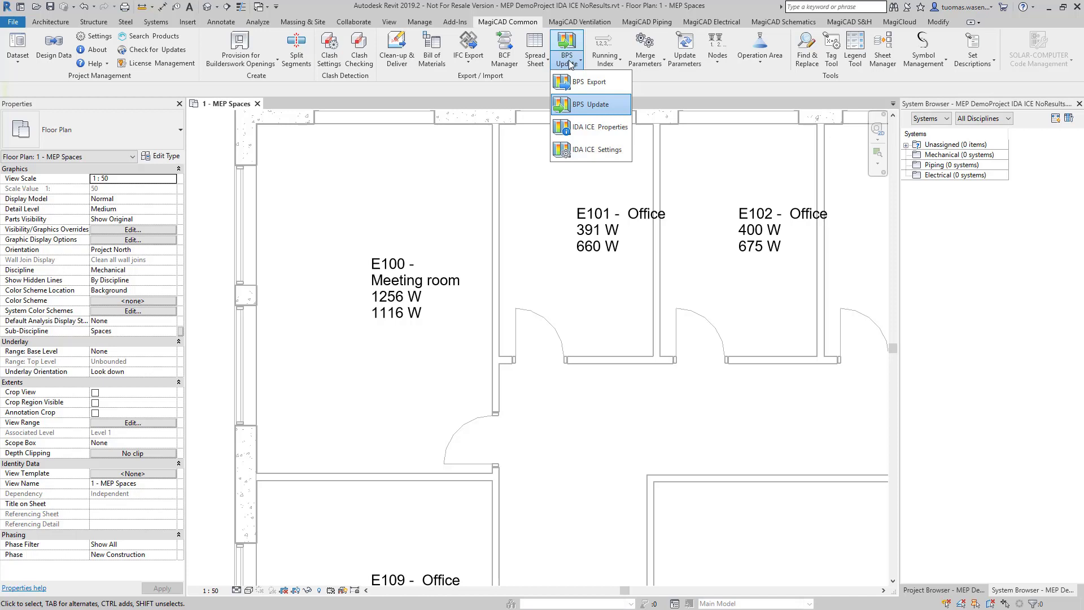
{"action": "mouse_move", "coordinate": [589, 150]}
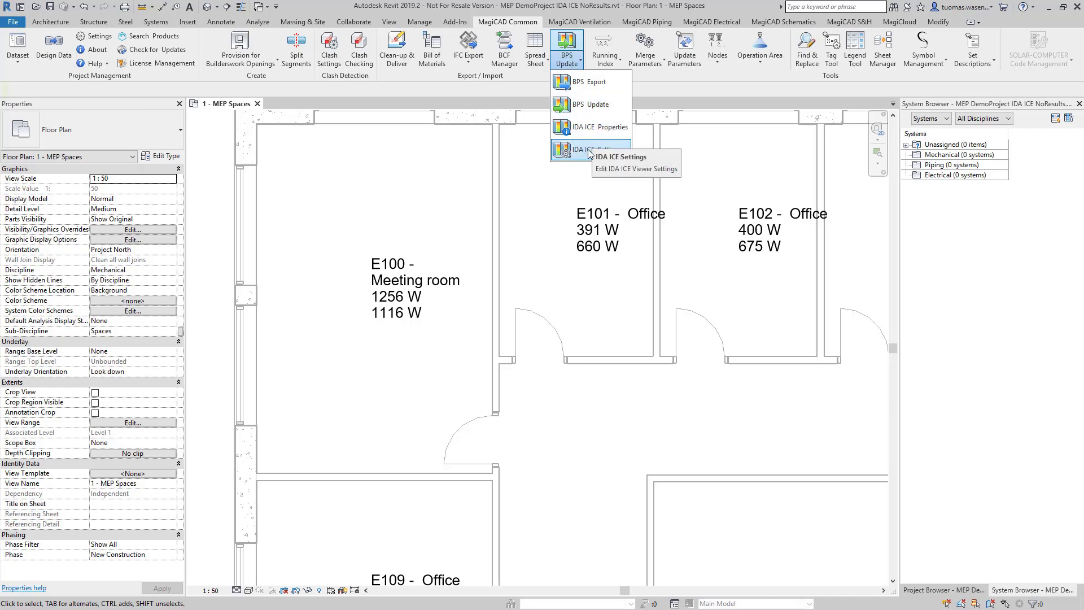
{"action": "left_click", "coordinate": [589, 149]}
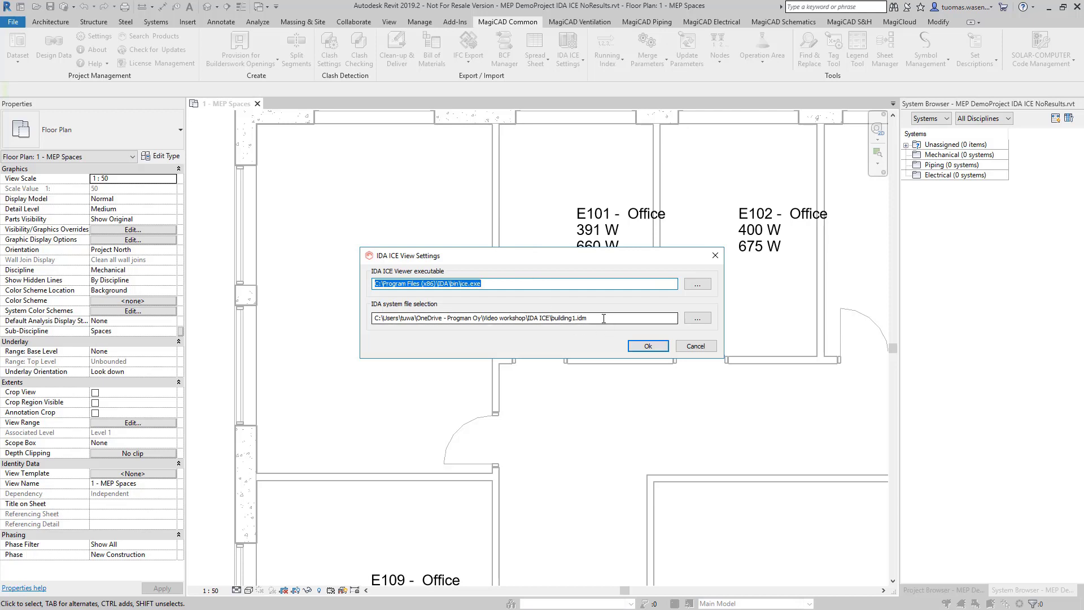
{"action": "left_click", "coordinate": [522, 318]}
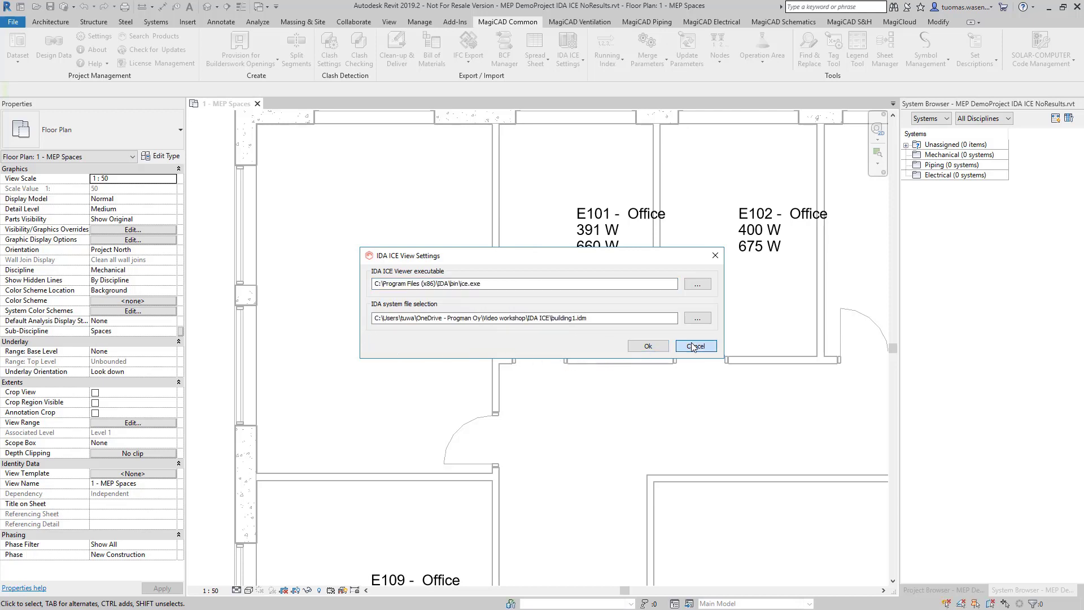
{"action": "left_click", "coordinate": [567, 48]}
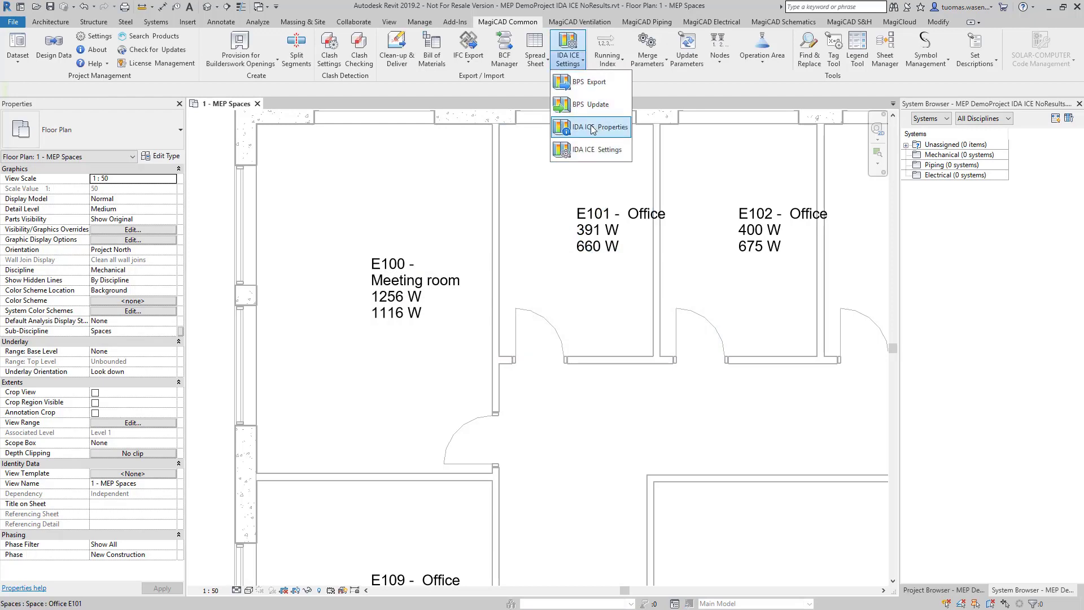
{"action": "mouse_move", "coordinate": [598, 127]}
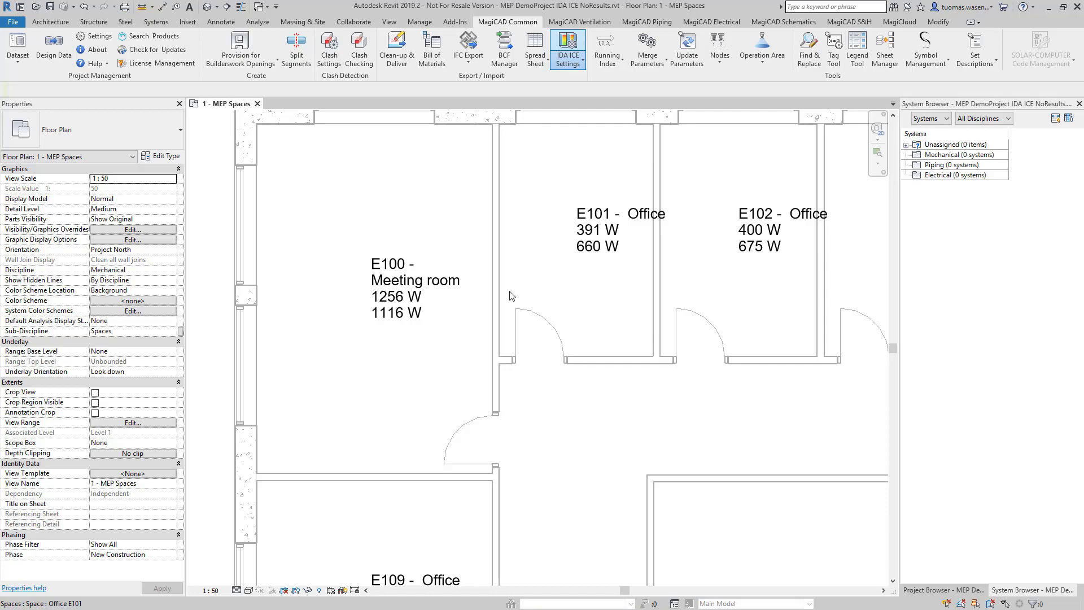
Launch the space's Meeting room-2 zone in IDA ICE with June results and browse General, Advanced, Outline and Results
{"action": "left_click", "coordinate": [429, 363]}
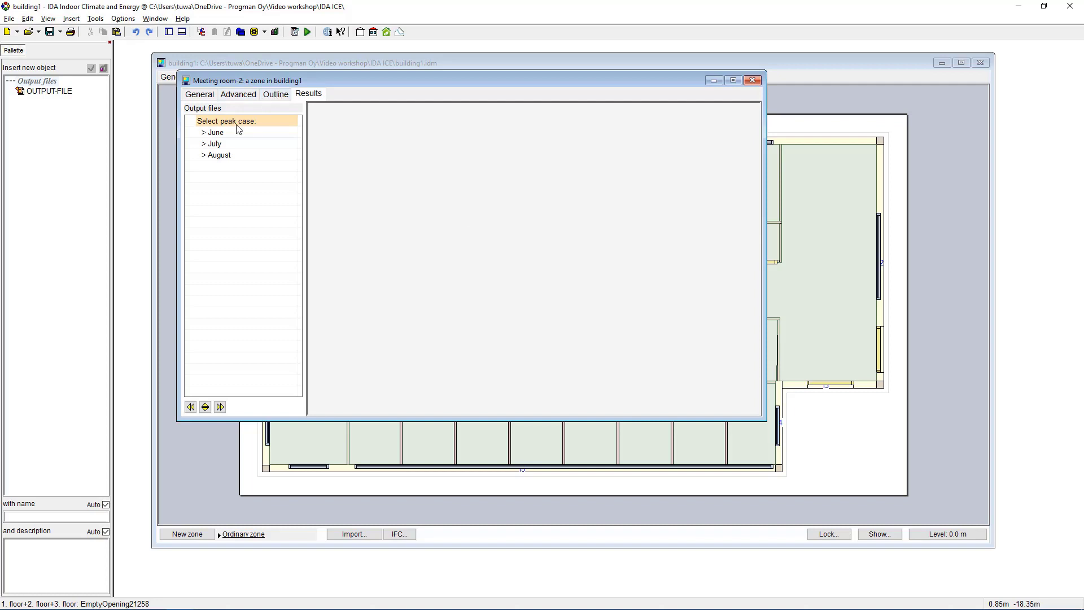
{"action": "left_click", "coordinate": [222, 121]}
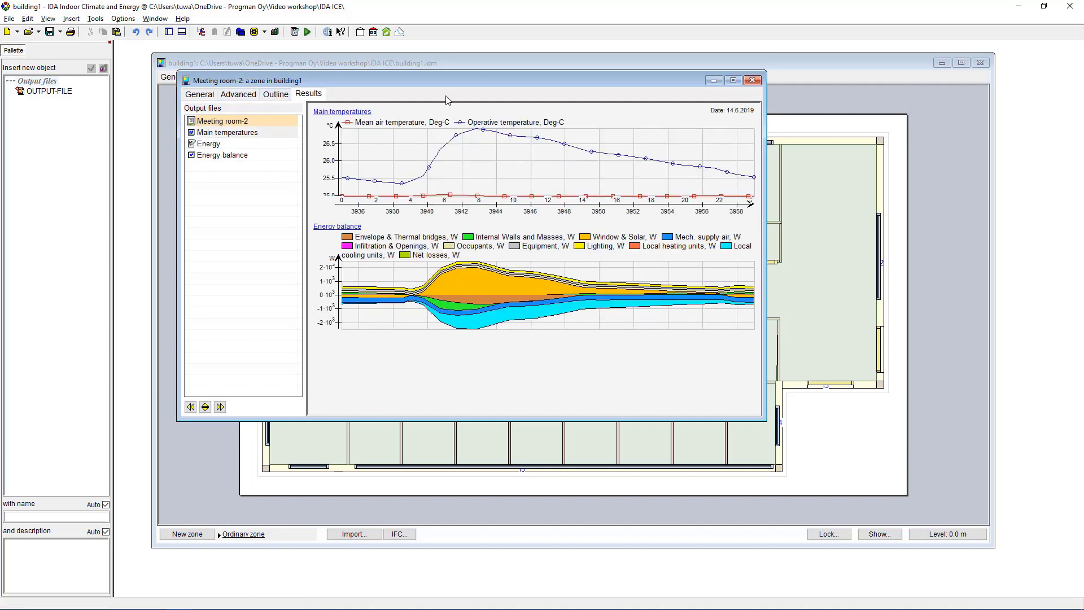
{"action": "mouse_move", "coordinate": [515, 207]}
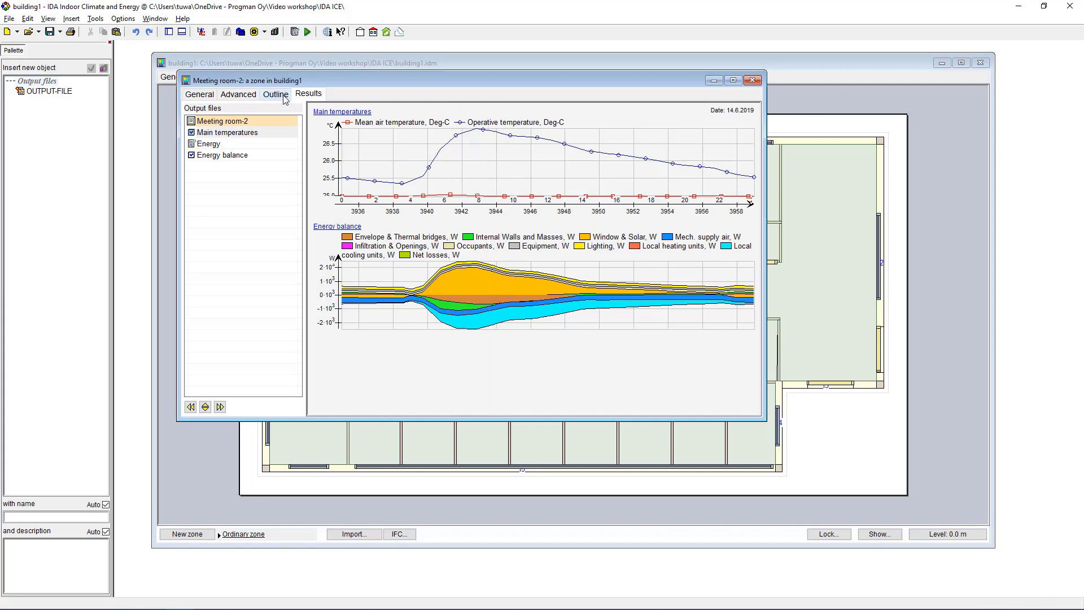
{"action": "left_click", "coordinate": [200, 94]}
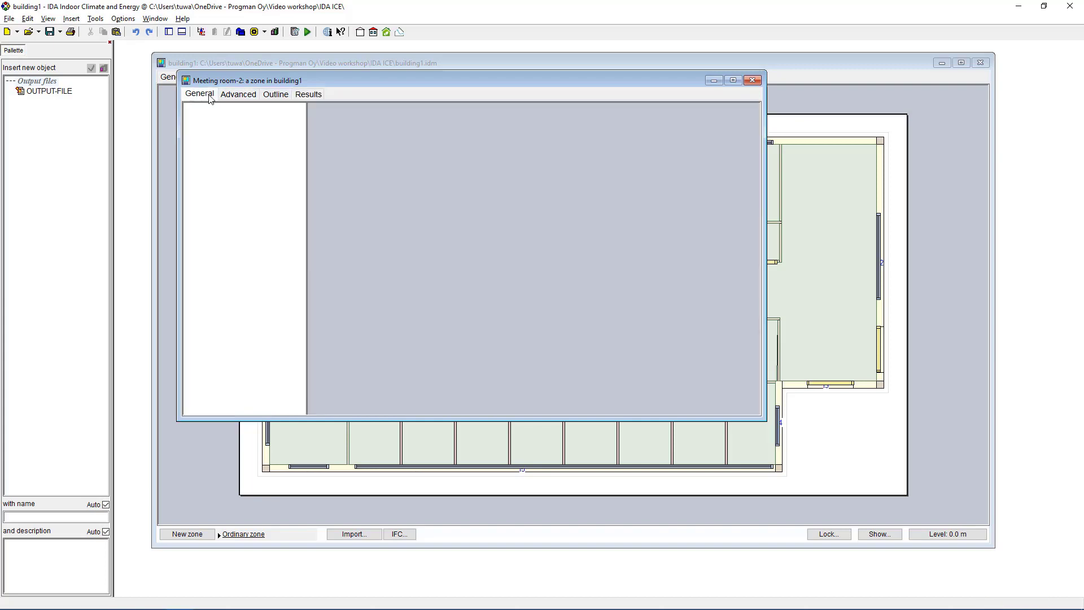
{"action": "left_click", "coordinate": [238, 94]}
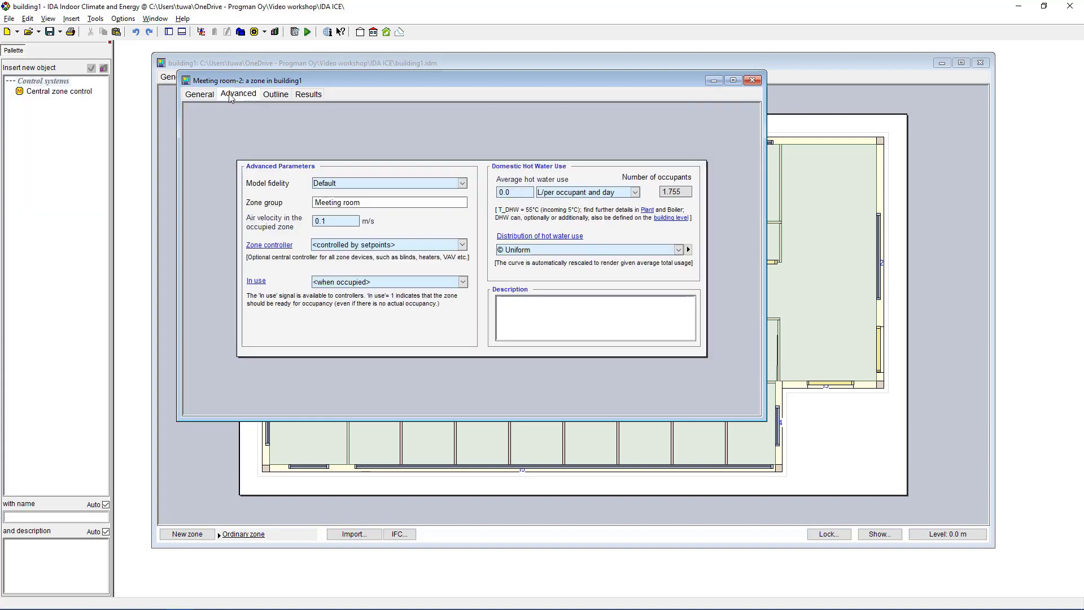
{"action": "left_click", "coordinate": [275, 94]}
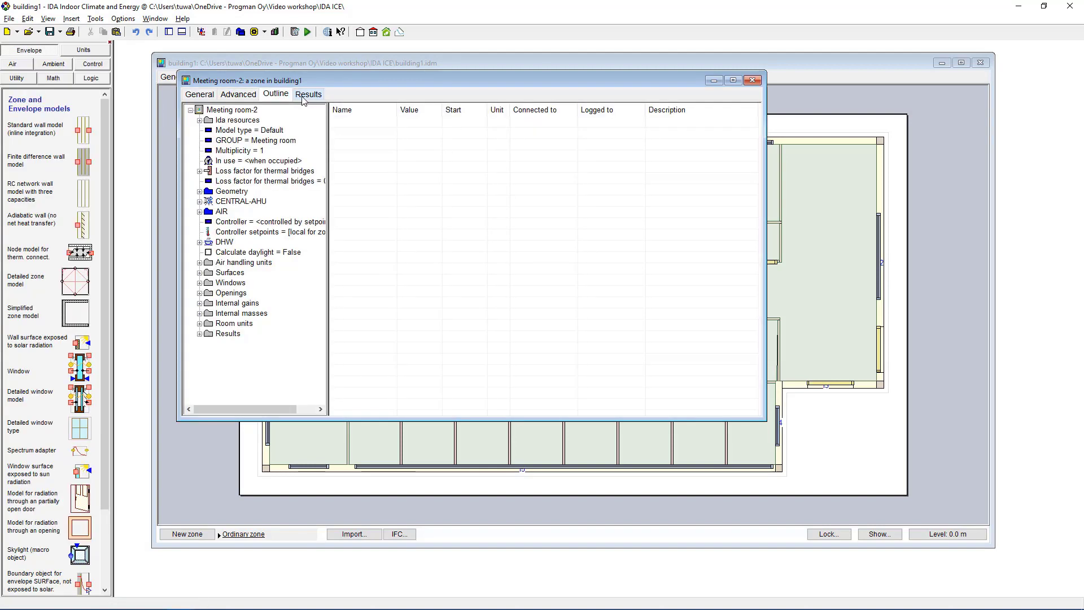
{"action": "left_click", "coordinate": [308, 93]}
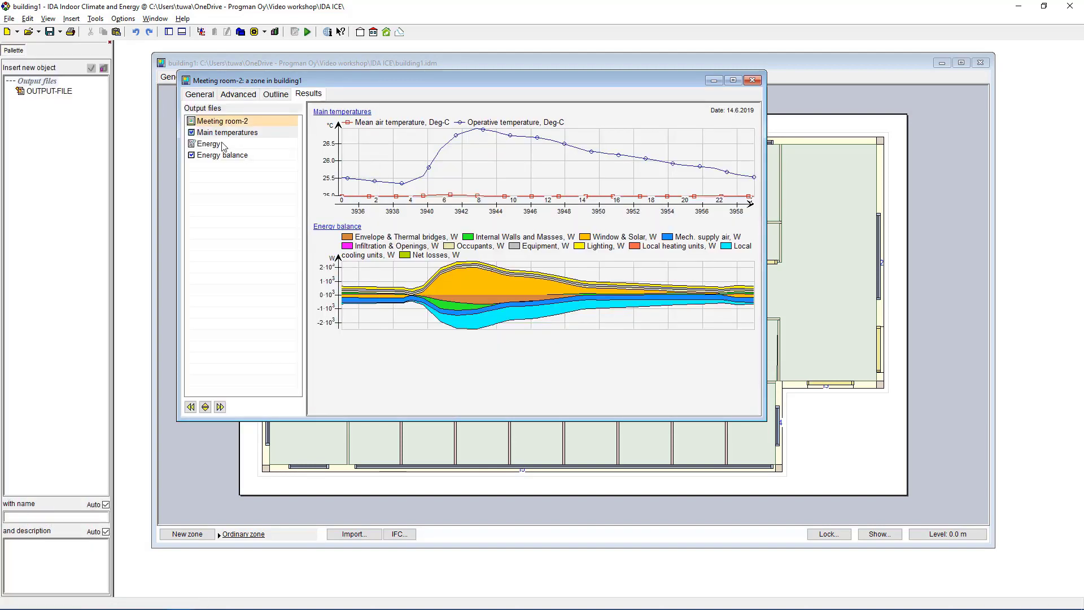